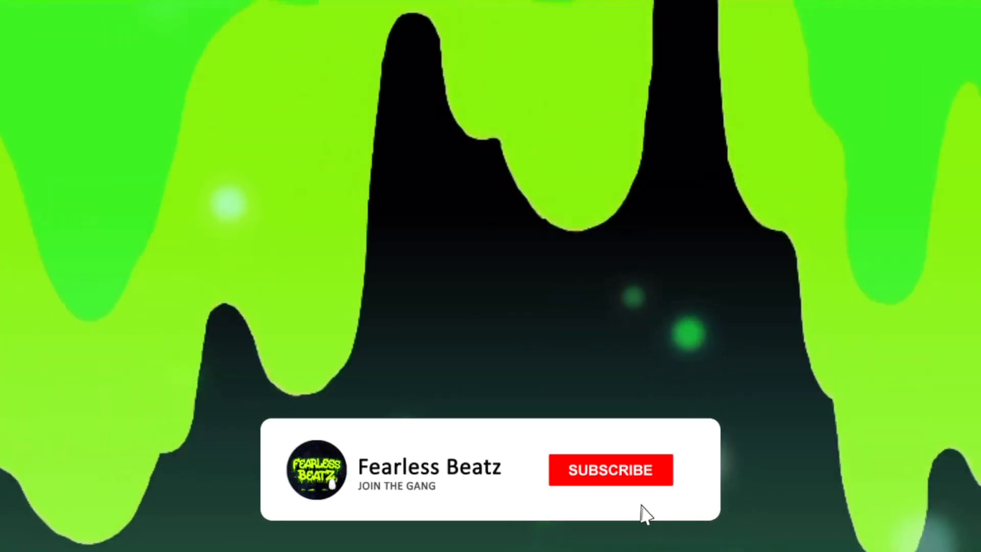
Locate Paradise_125_A.mp3 in GOAT > SAMPLES and place it on two lead tracks at 125 BPM.
left_click(610, 470)
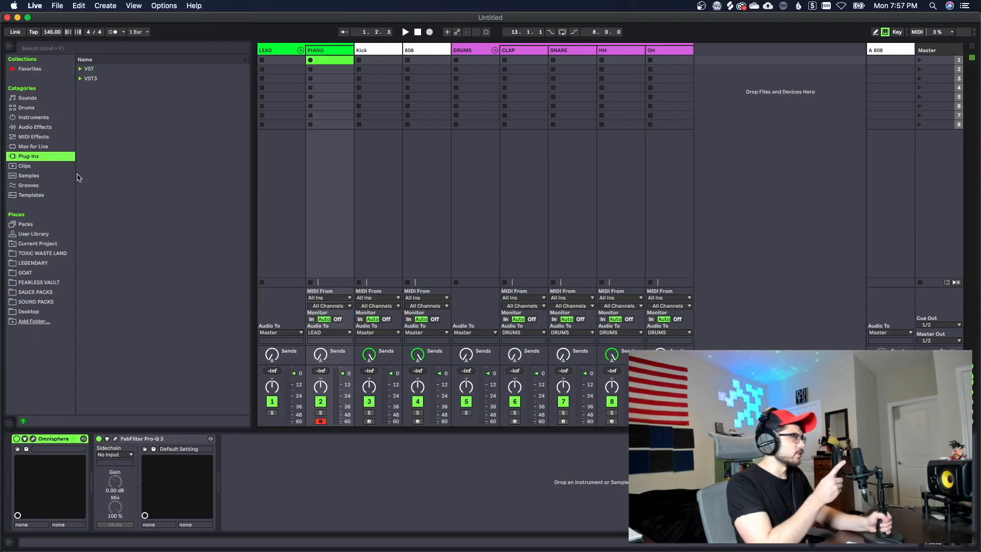
mouse_move(36, 275)
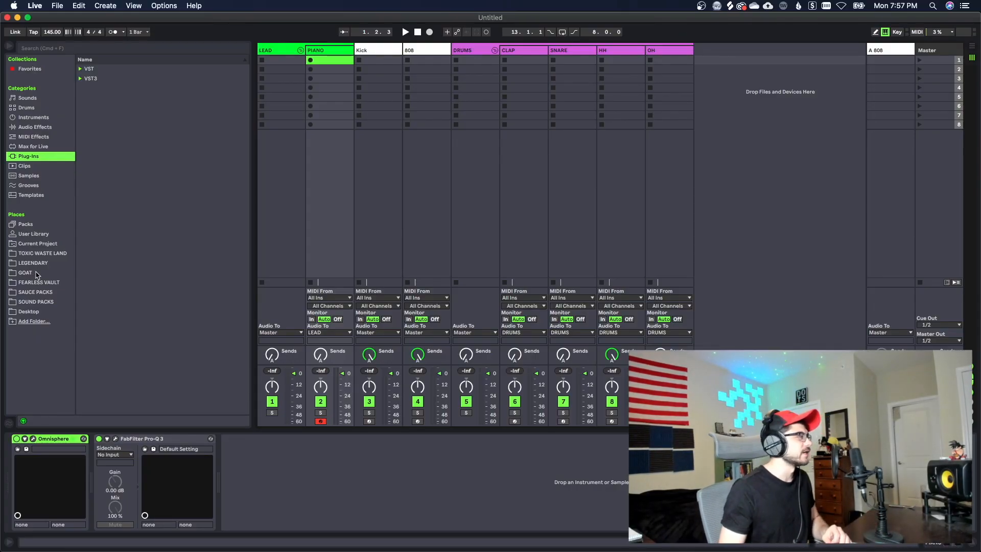
left_click(26, 272)
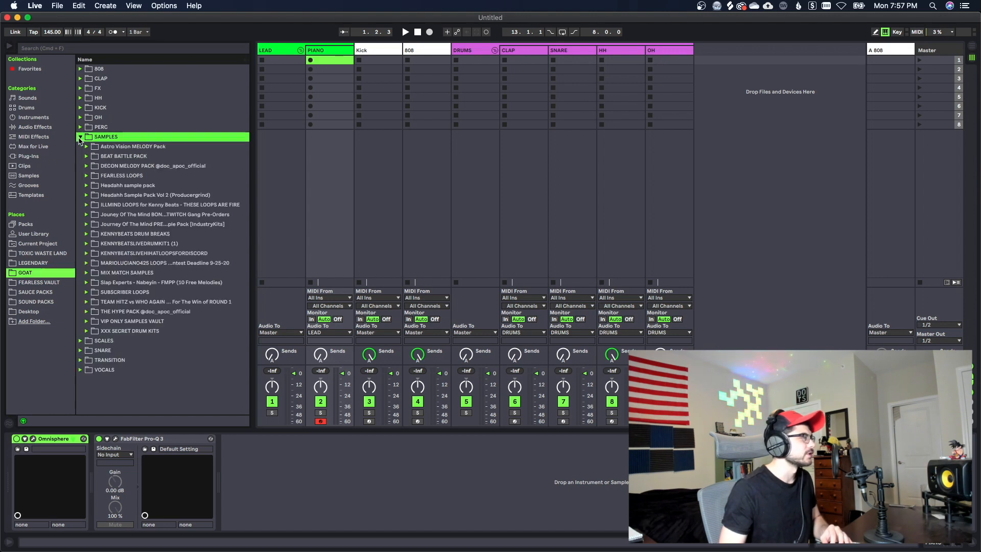
mouse_move(94, 261)
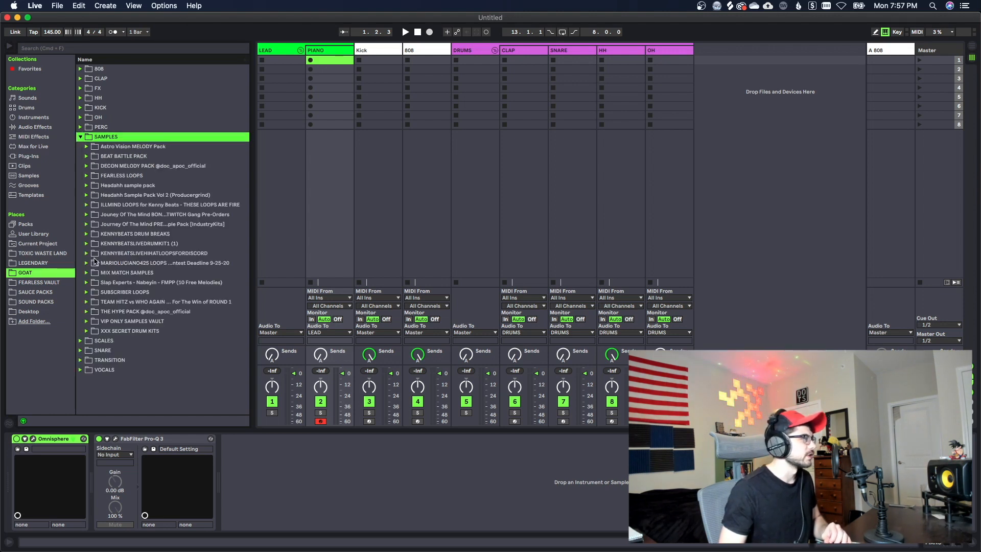
left_click(86, 292)
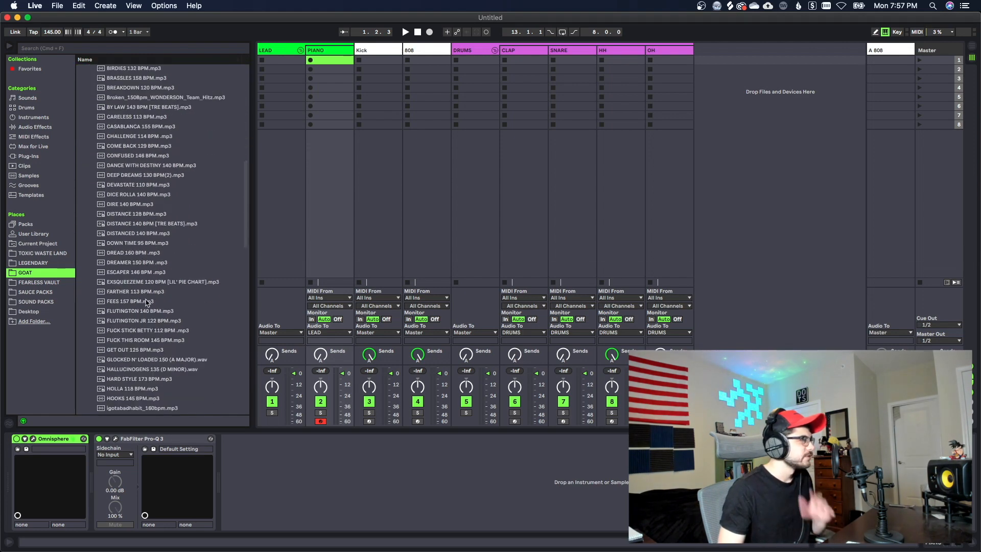
scroll("down", 3)
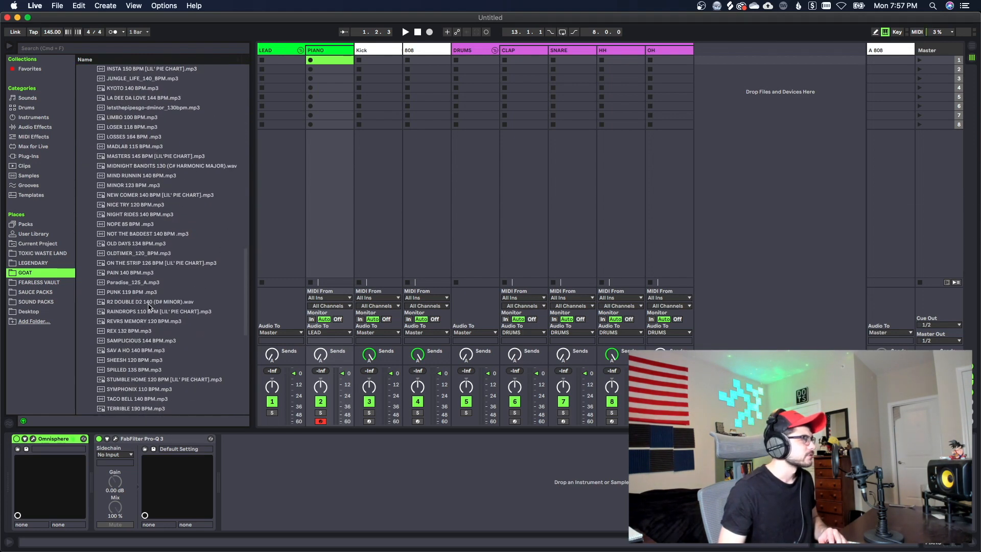
left_click(134, 282)
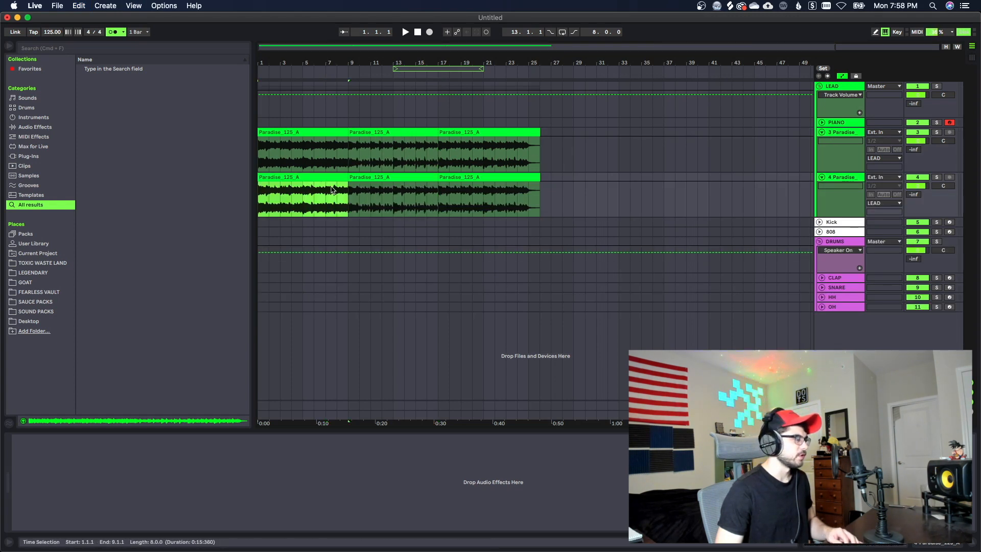
Split the Paradise loop at bar 9 and open a kick MIDI clip over bars 9–17.
left_click(368, 132)
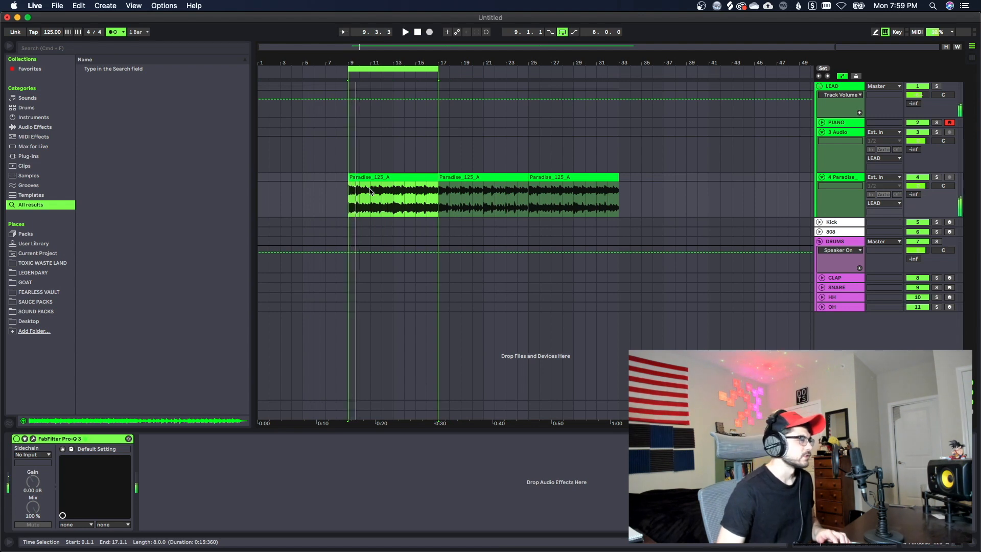
mouse_move(798, 227)
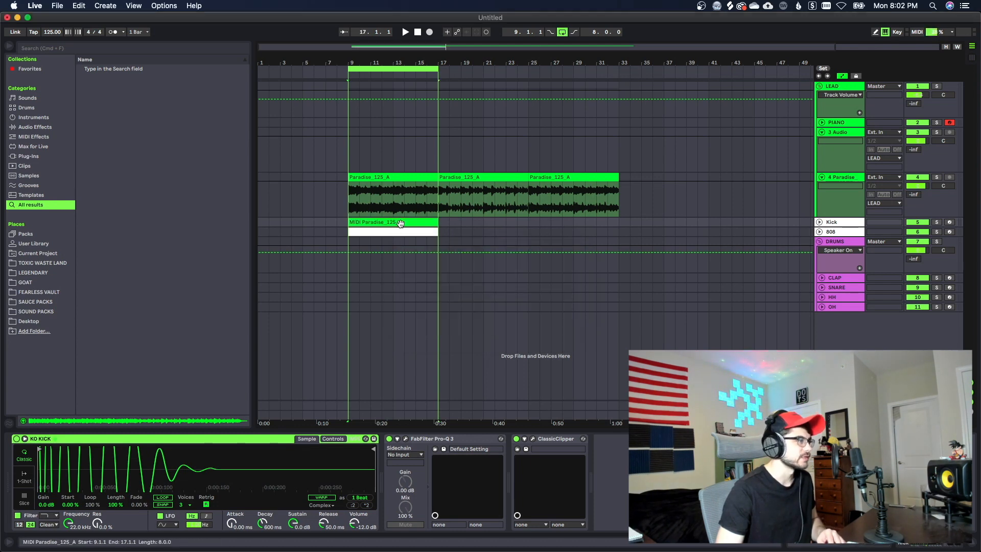
double_click(393, 223)
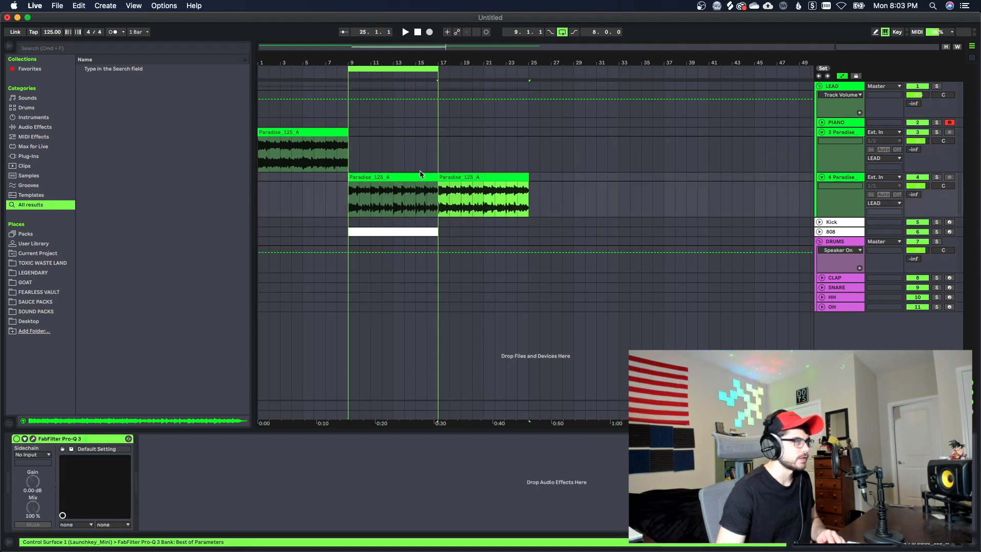
Browse Toxic Waste Land > SNARE for CLASSICO SNARE to fill the CLAP track over bars 9–17.
left_click(392, 232)
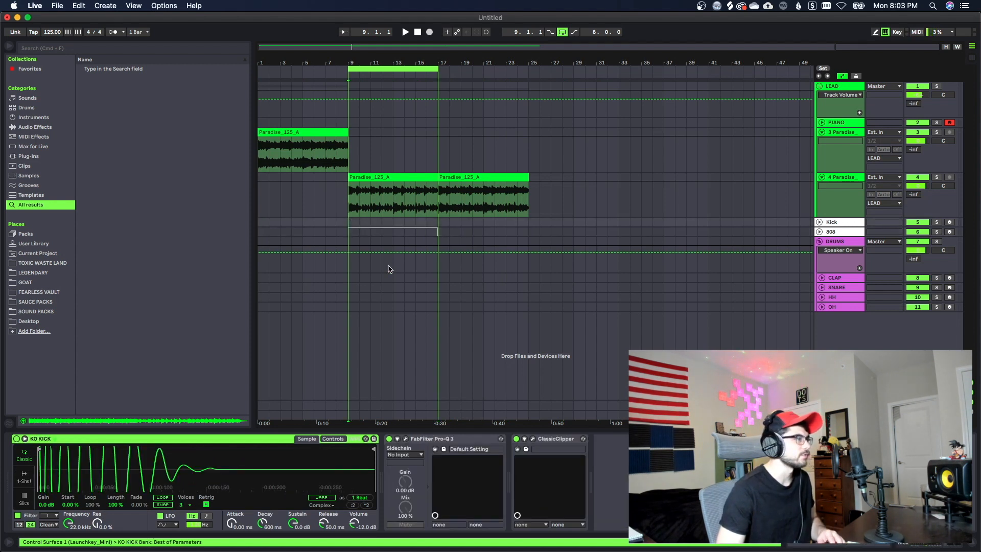
mouse_move(421, 274)
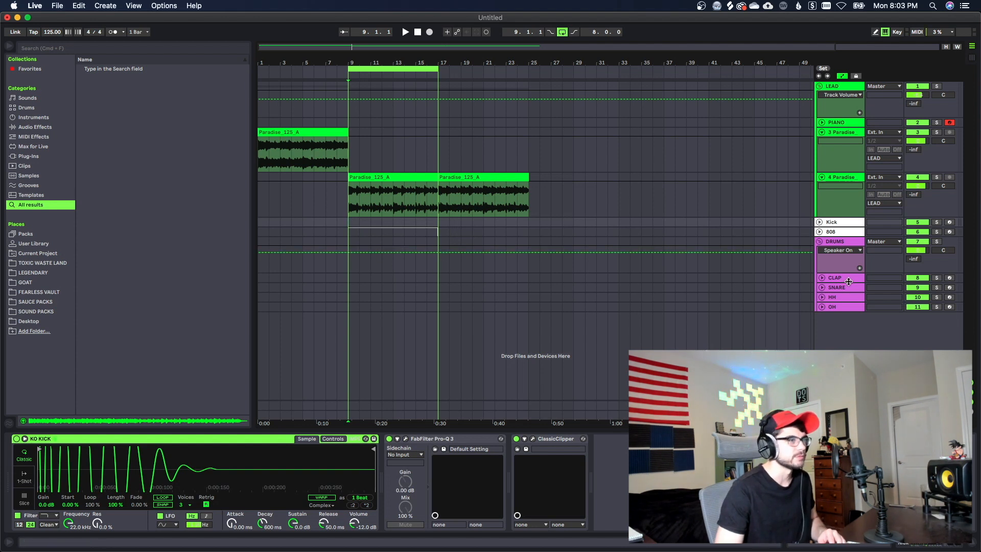
left_click(836, 277)
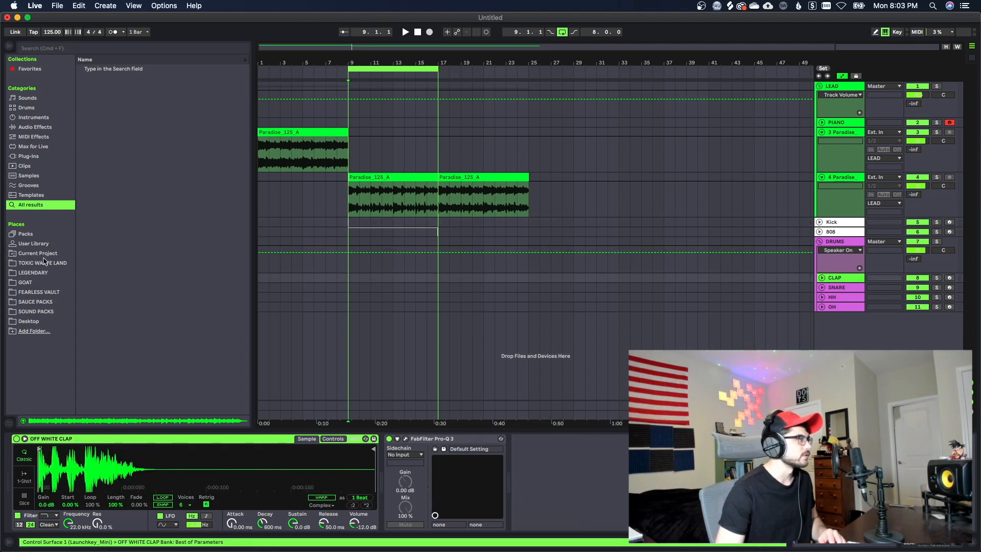
left_click(42, 253)
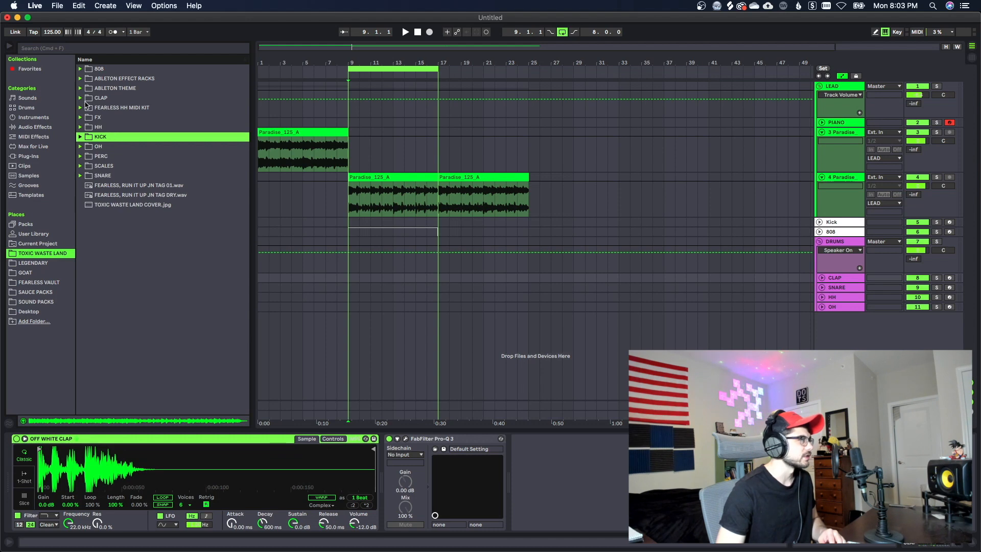
left_click(80, 97)
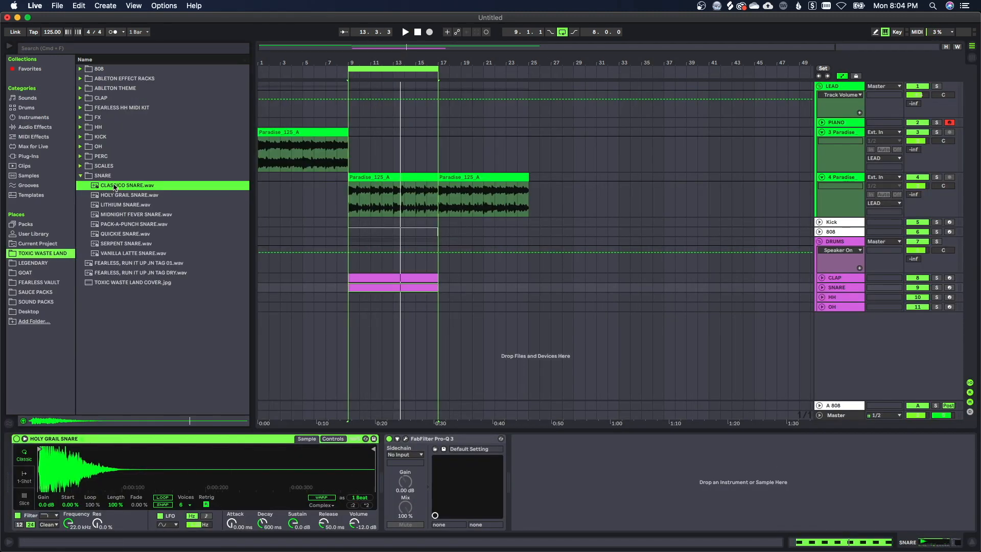
left_click(128, 185)
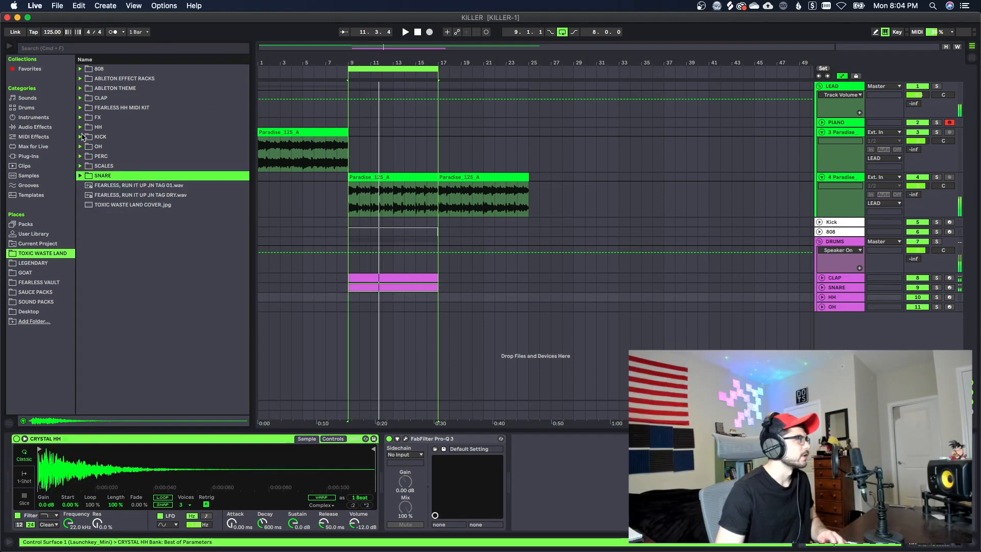
Audition hi-hats in the HH folder for the Pierre Hat 1 clips over bars 9–17.
left_click(80, 127)
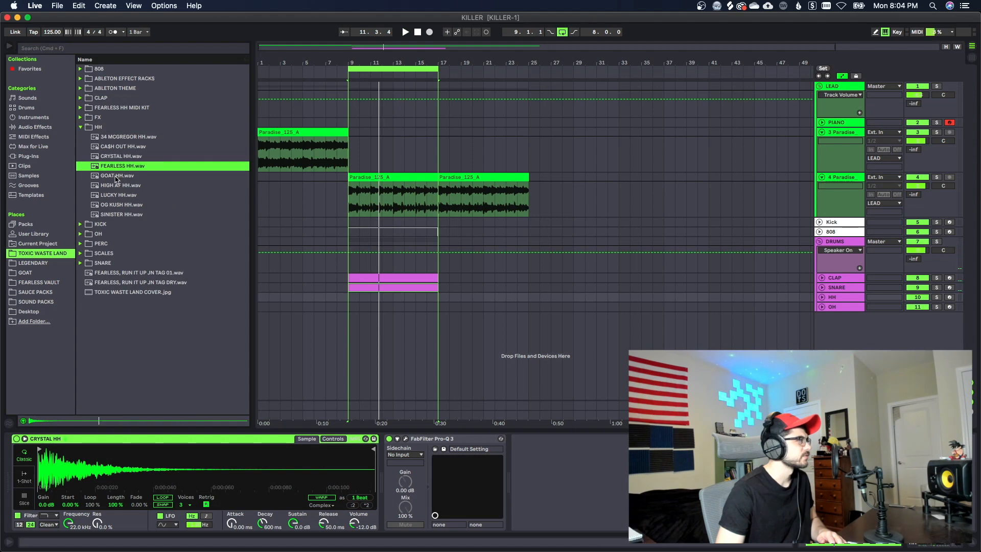
left_click(117, 175)
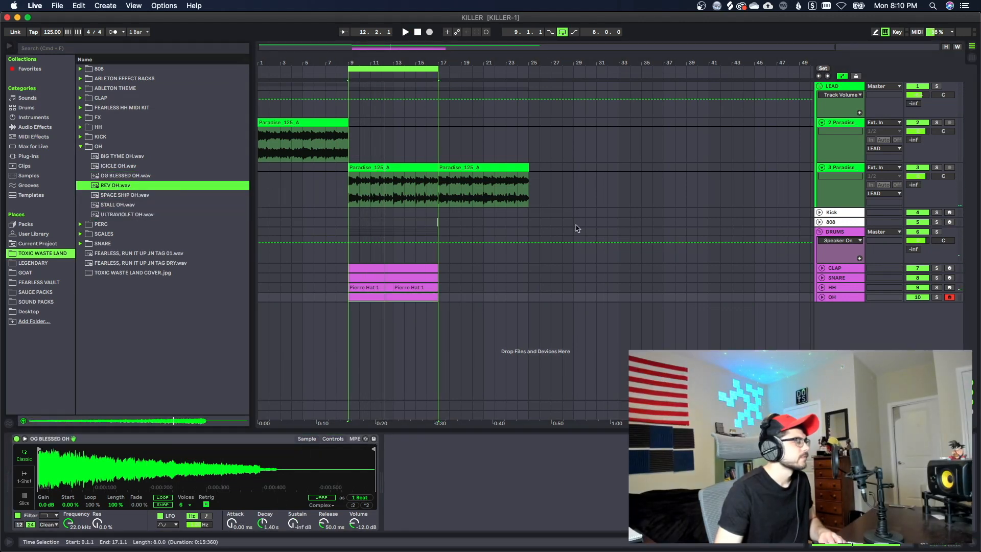
Place REV OH.wav as a new drum track clip over bars 9–17 and open it for editing.
left_click(841, 297)
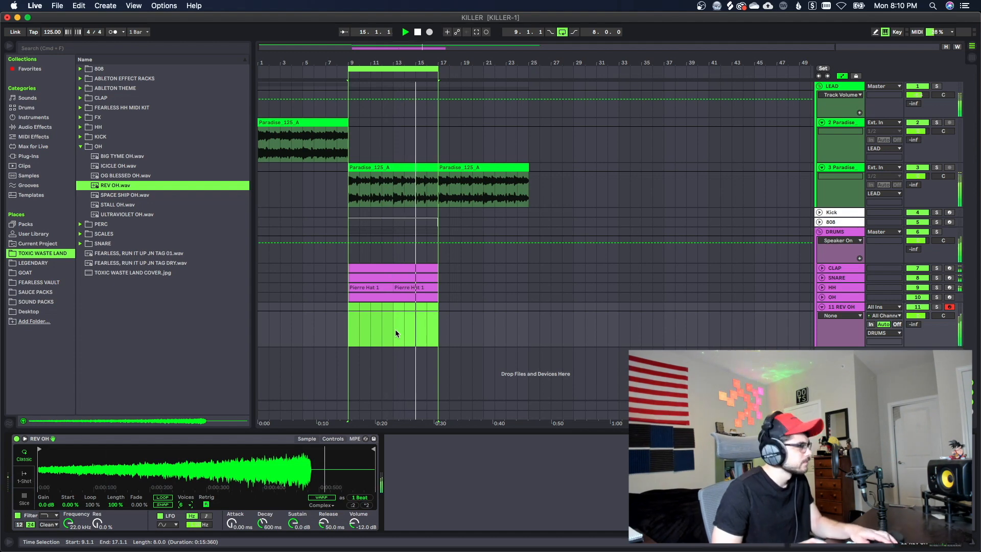
double_click(393, 273)
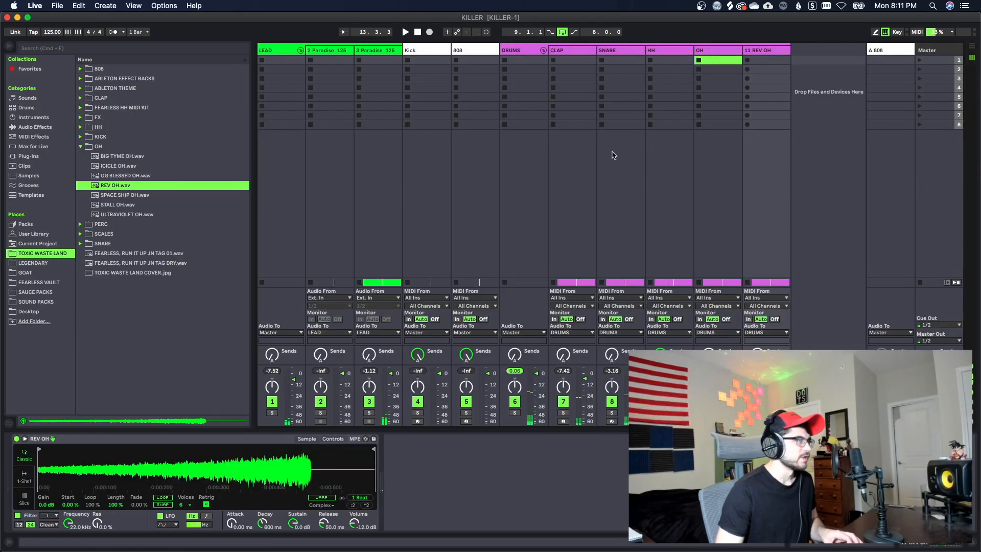
Insert a new MIDI drum track and load SERPENT SNARE.wav onto it.
left_click(621, 61)
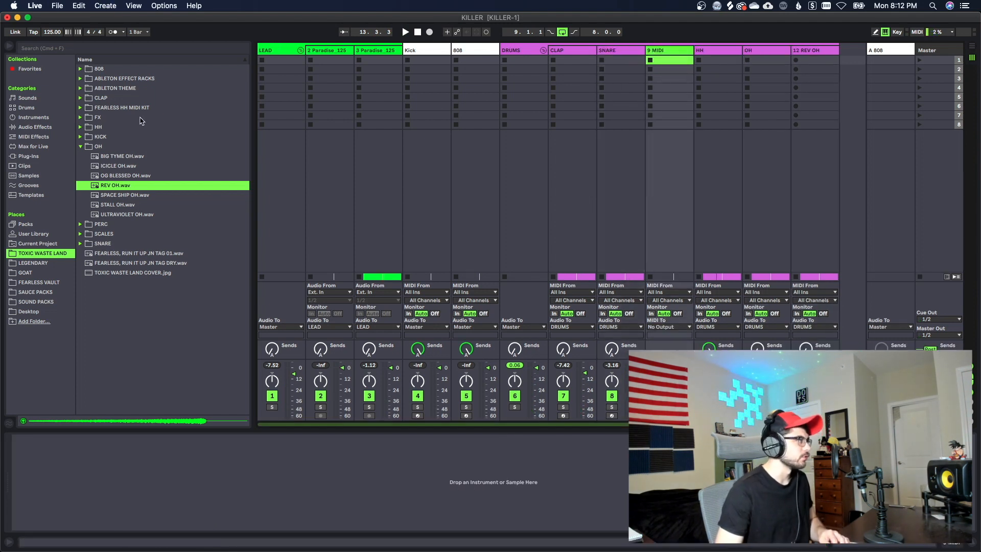
left_click(80, 146)
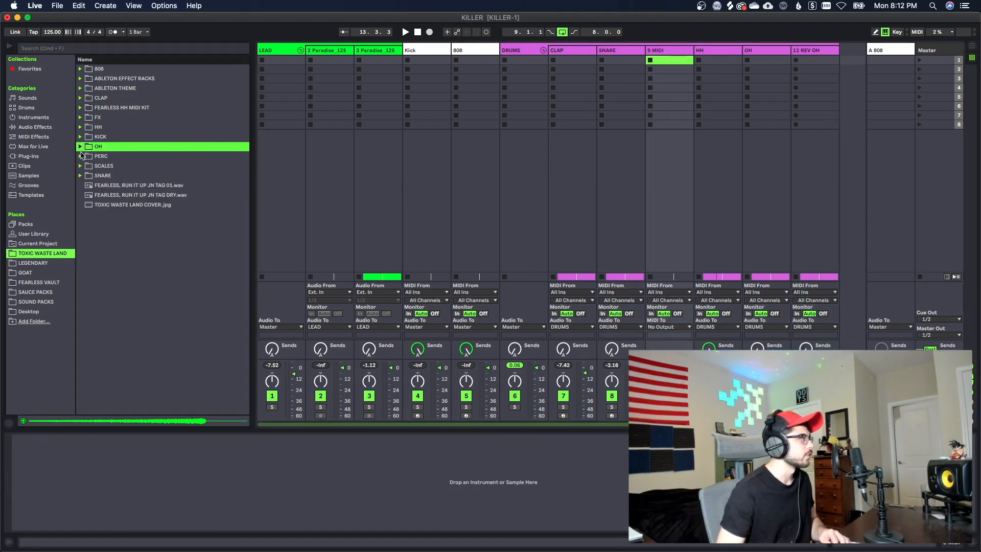
left_click(102, 175)
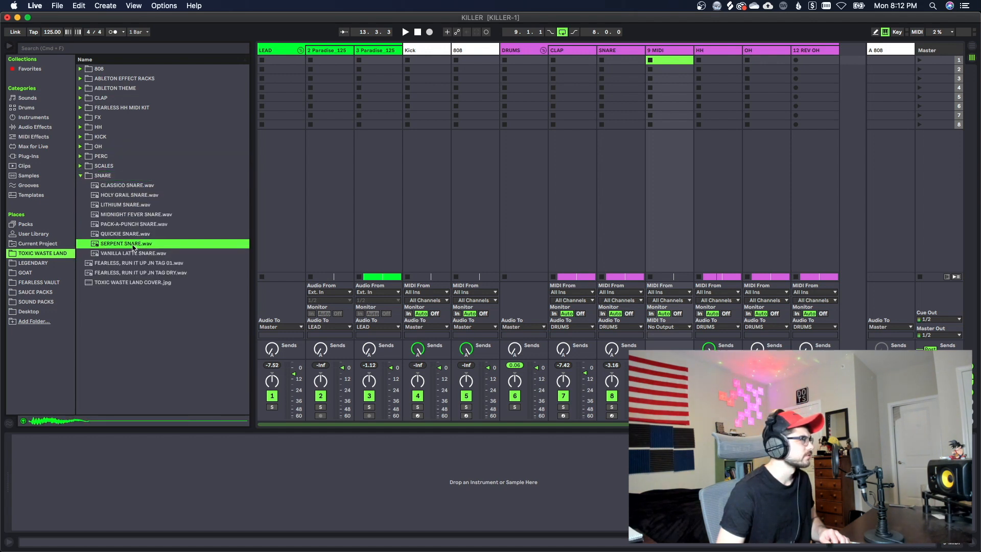
double_click(126, 243)
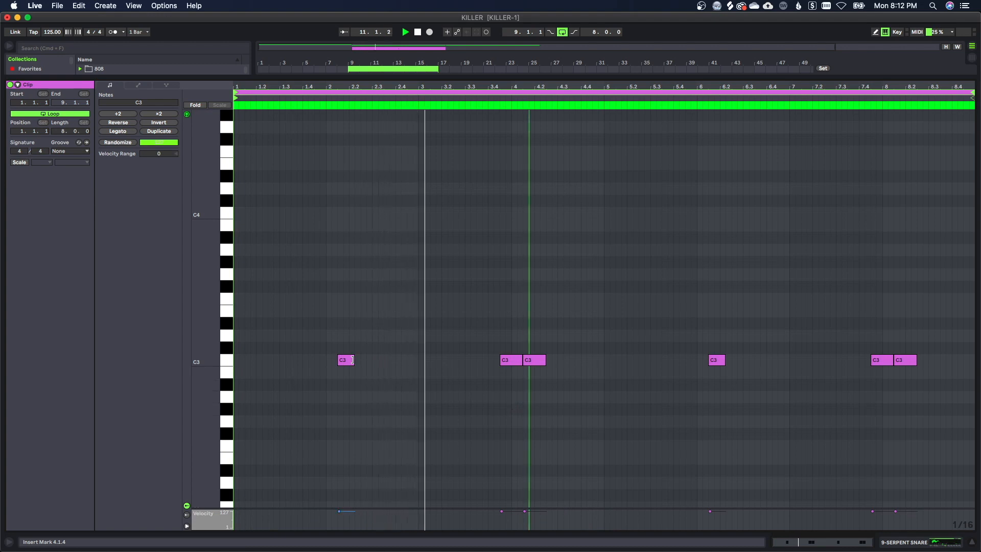
Stretch the SERPENT SNARE C3 notes and add a 1/16 hit at 8.4.4.
left_click(346, 360)
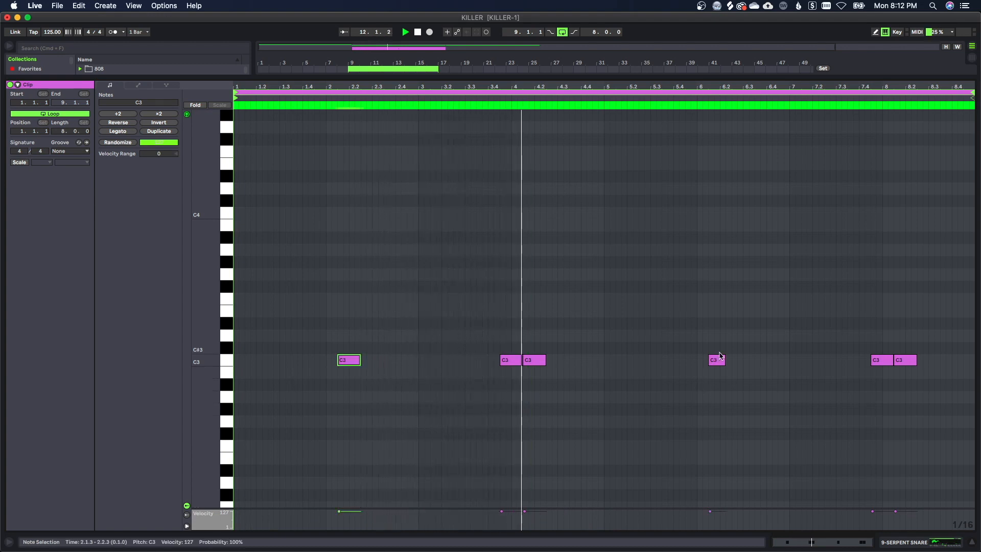
left_click(716, 360)
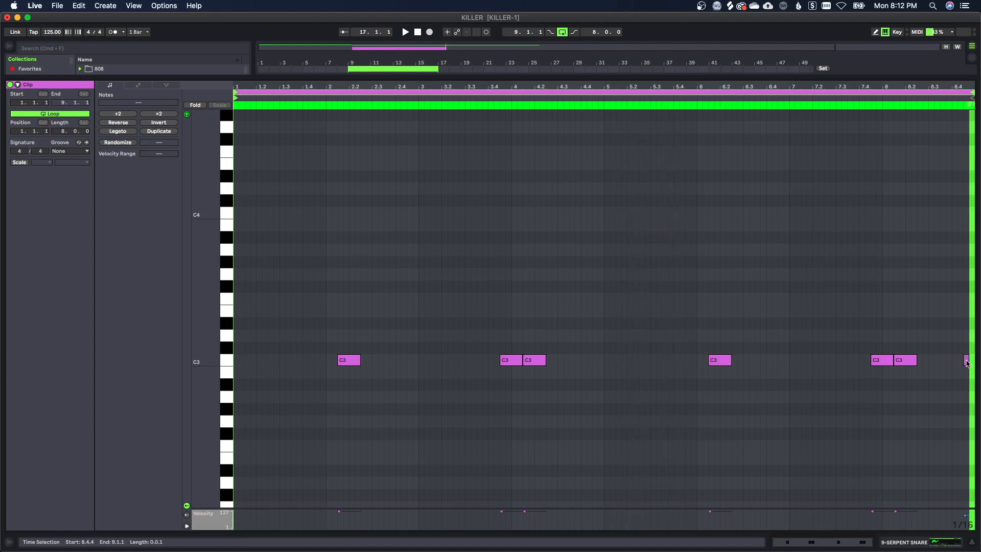
left_click(968, 360)
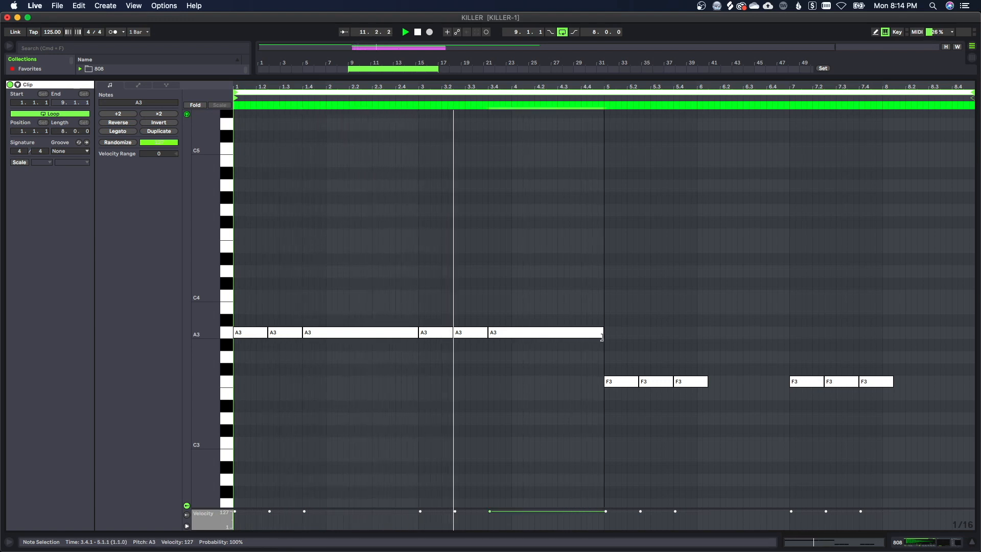
Select the long A3 808 note and the short roll notes around bar 4.3.
left_click(544, 332)
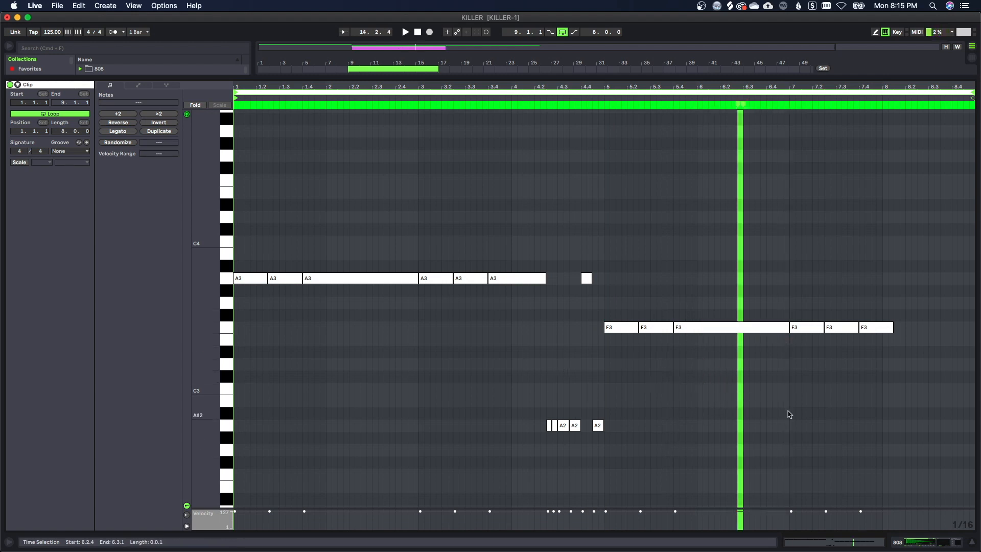
left_click(876, 327)
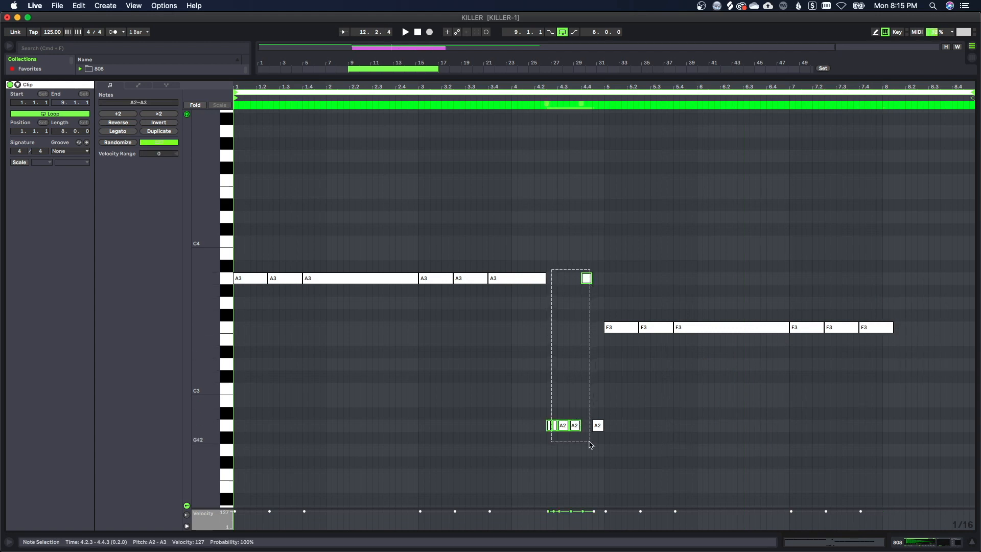
left_click(622, 372)
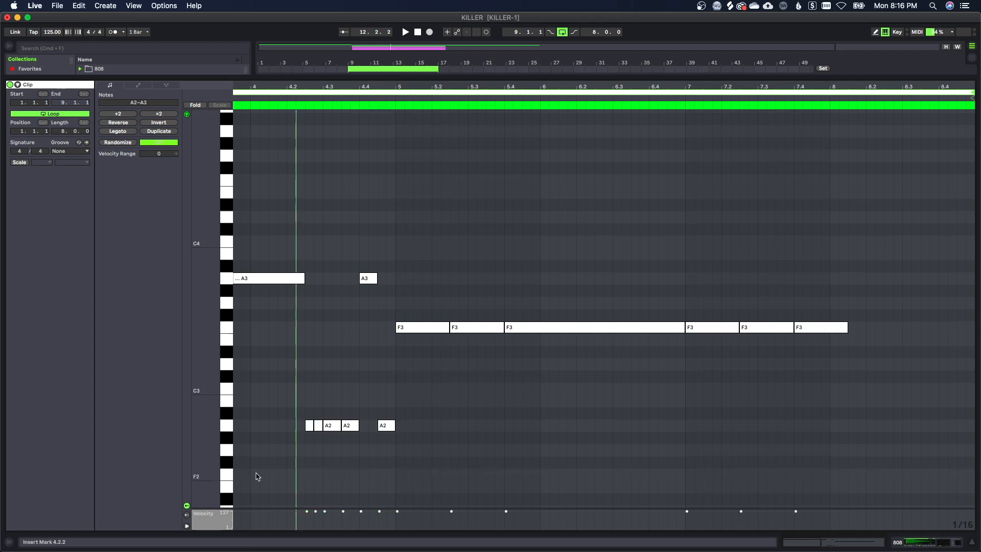
Change the fixed grid resolution and draw the rising F3-to-F4 roll at the end of bar 8.
left_click(822, 327)
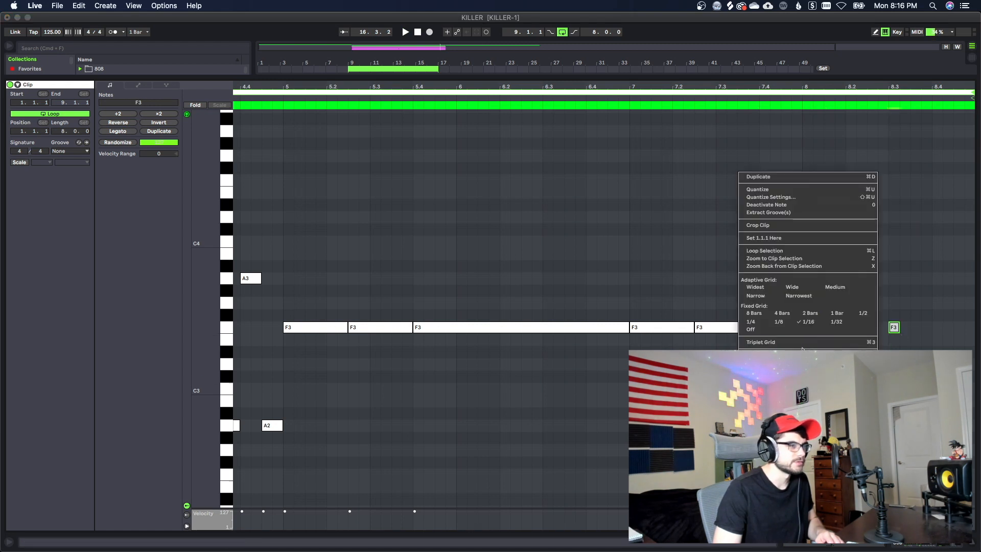
left_click(758, 176)
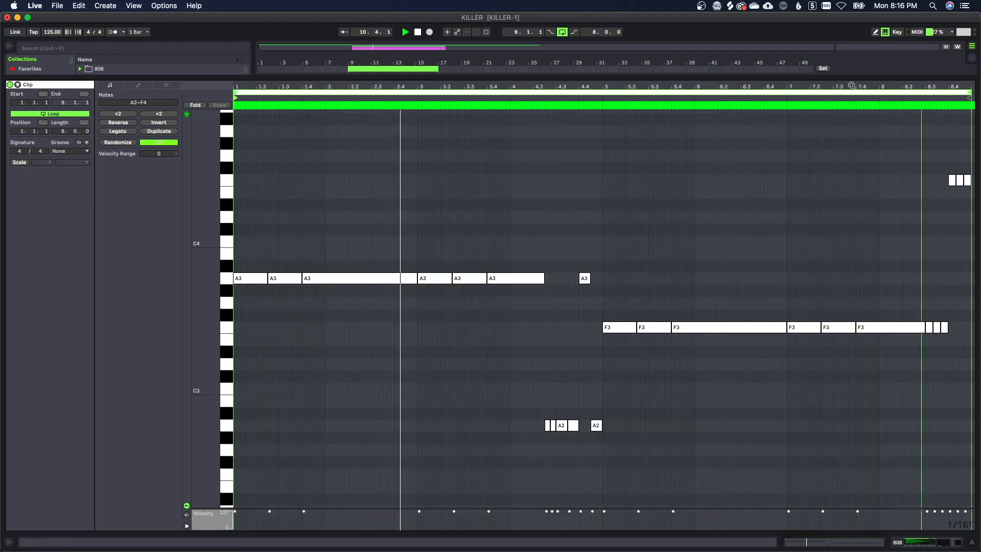
left_click(494, 219)
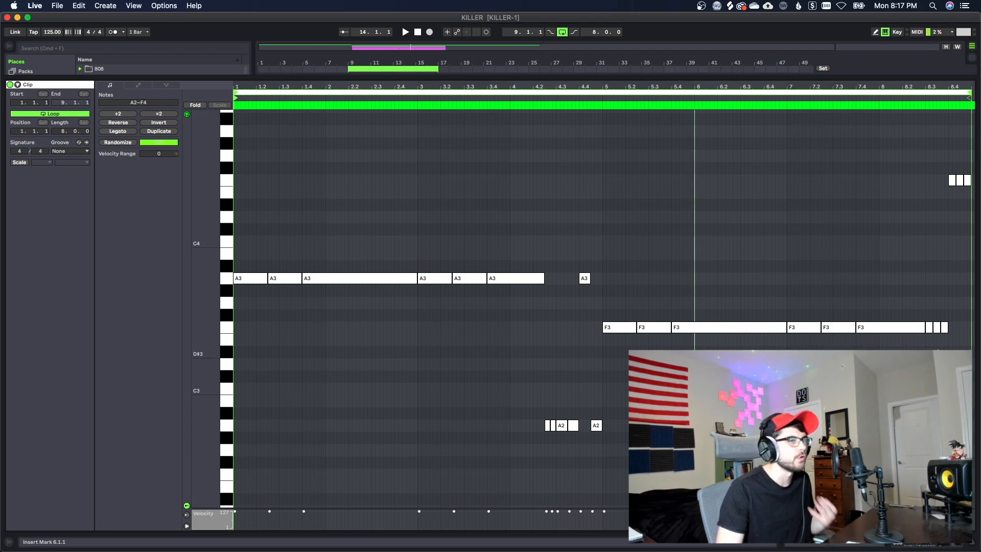
Ramp the A2 roll note velocities, setting the last one to 94.
scroll("right", 3)
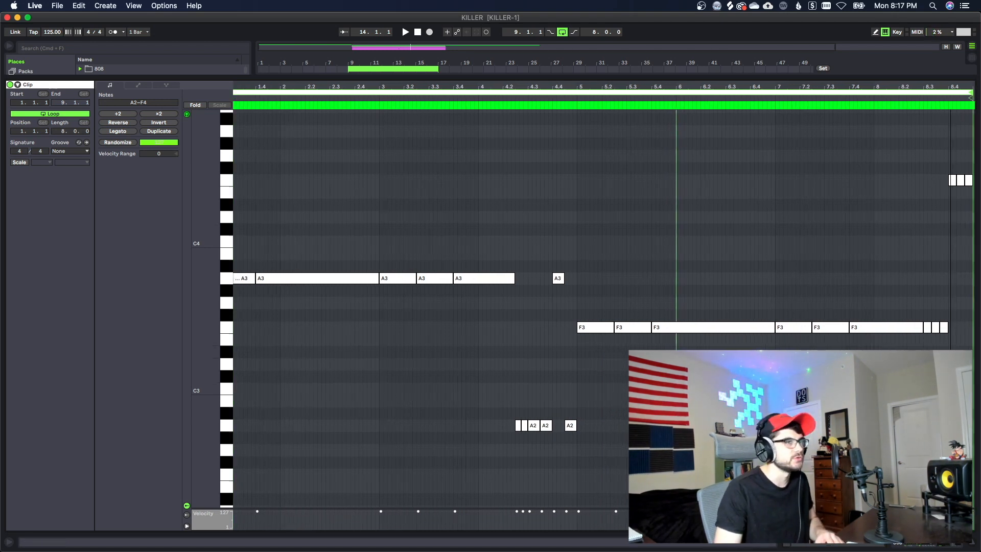
left_click(606, 424)
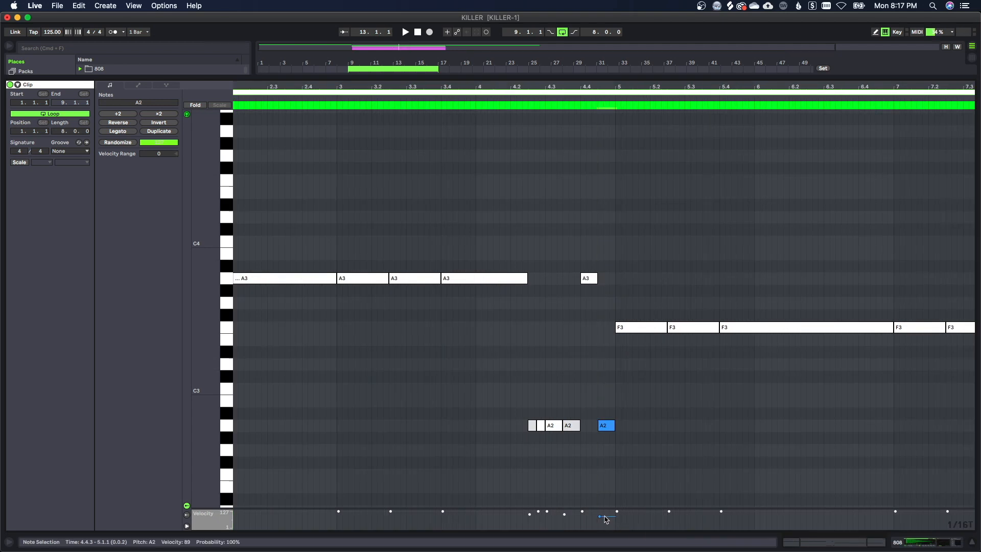
left_click(569, 424)
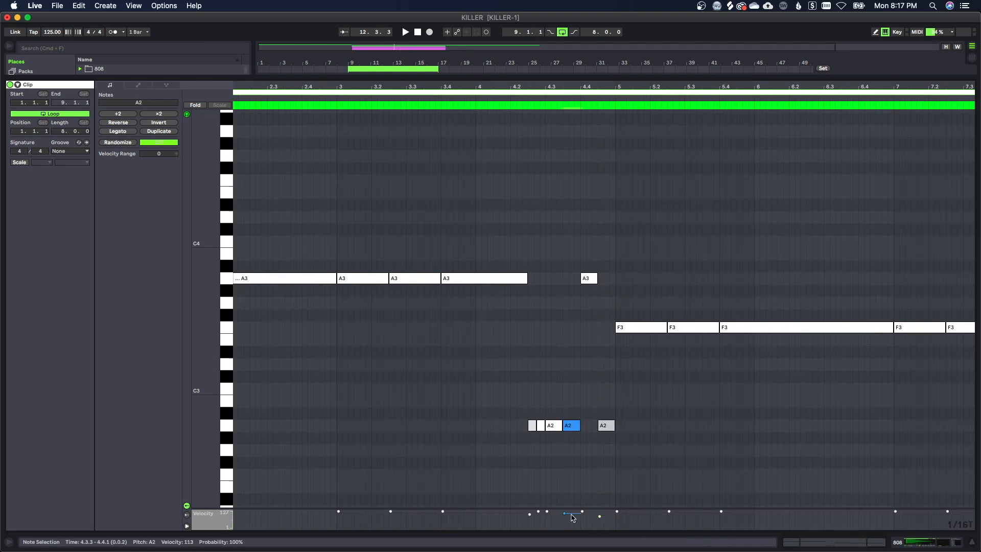
left_click(605, 425)
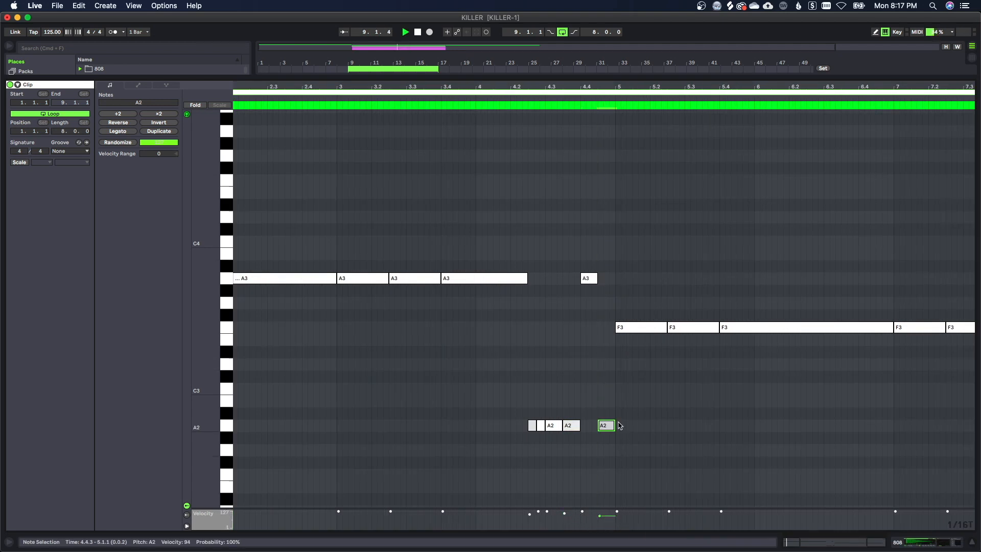
left_click(531, 424)
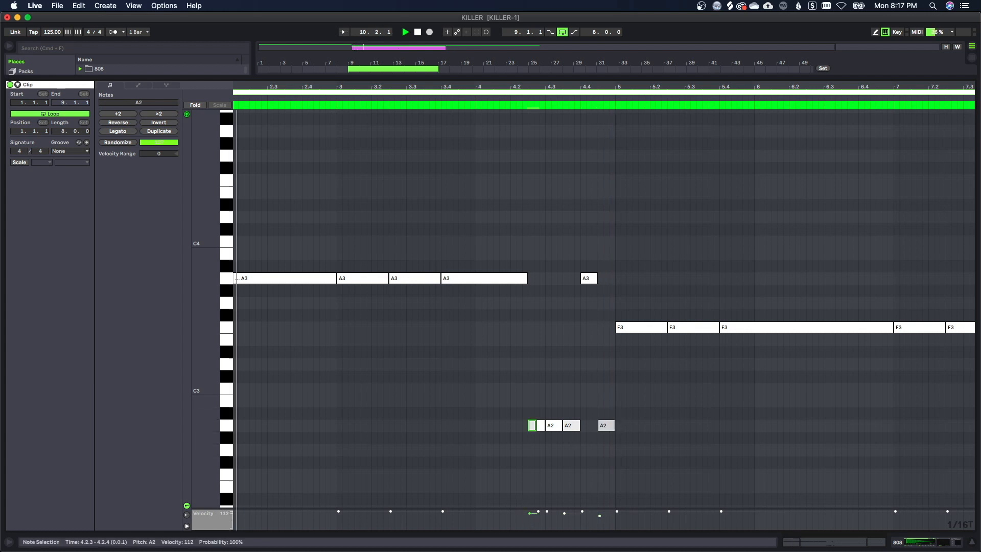
left_click(657, 469)
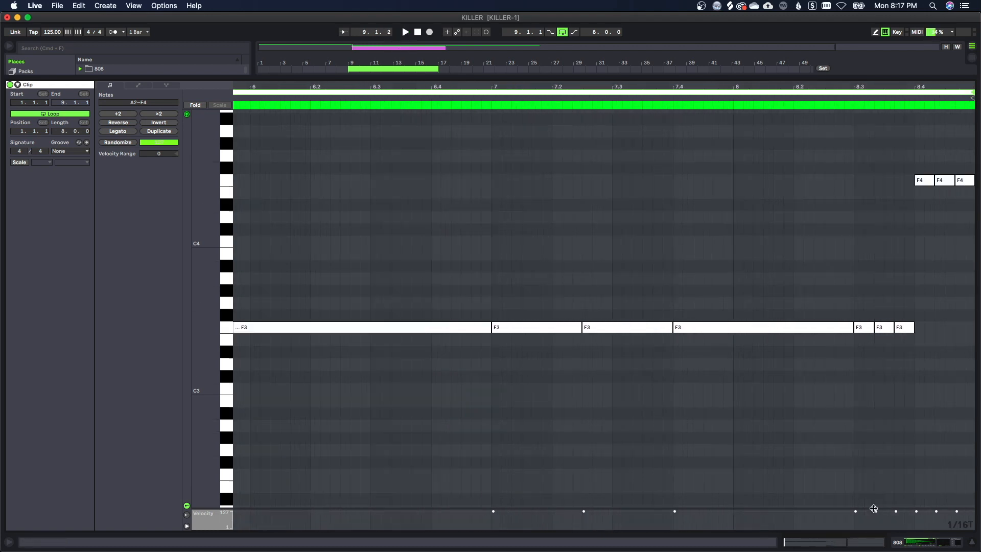
Lower the velocities of the F3 roll notes near bar 8 so they ramp up.
left_click(903, 327)
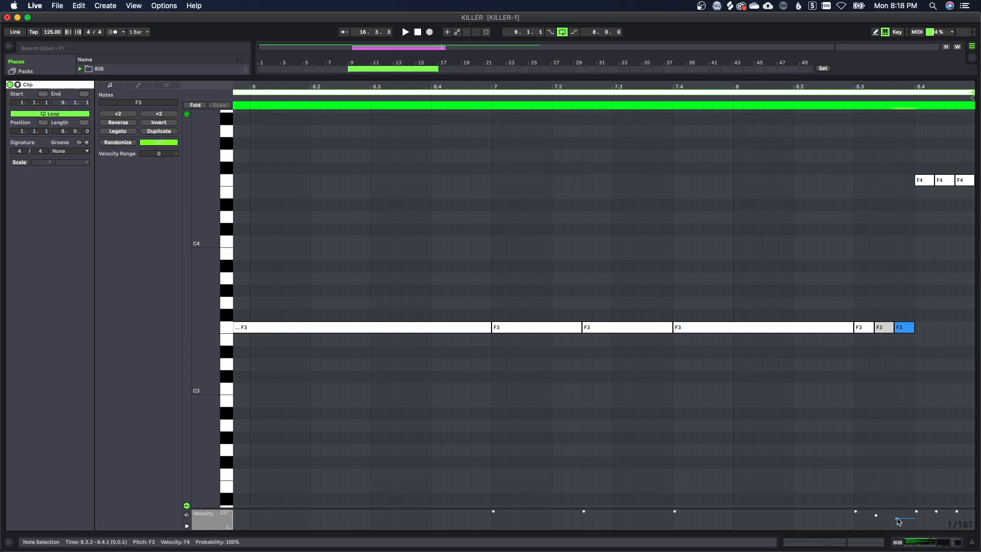
left_click(883, 326)
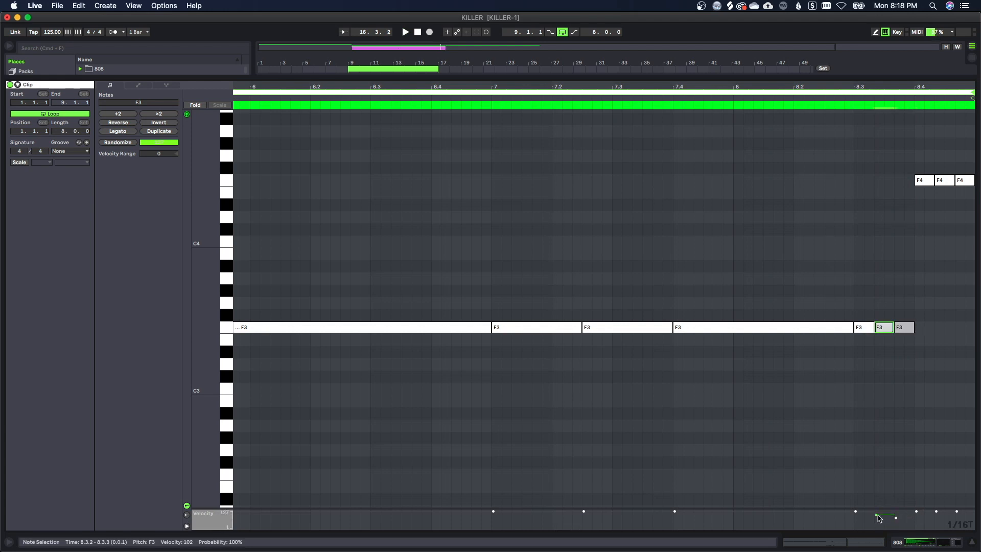
left_click(944, 181)
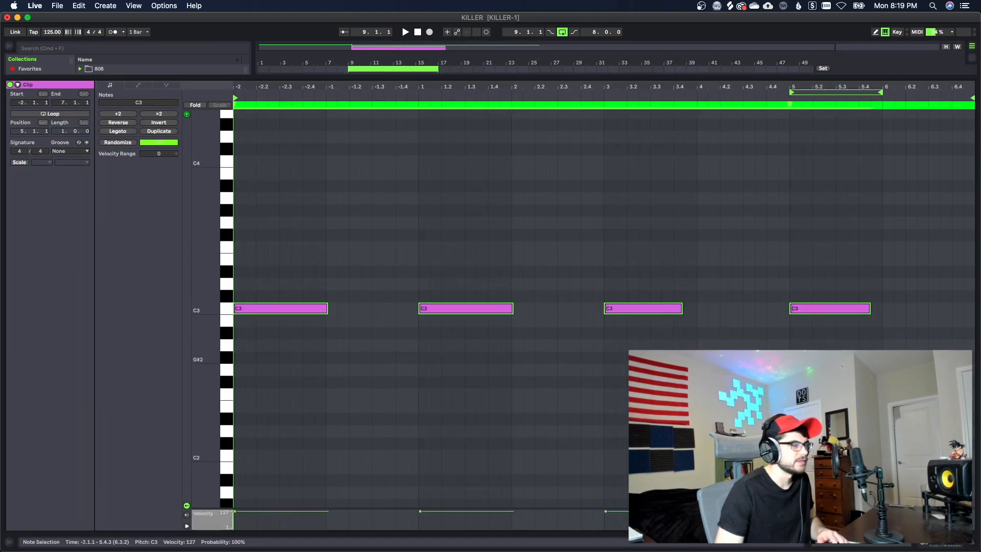
Select the pink clip's four long C3 notes, then return to Arrangement view.
left_click(404, 32)
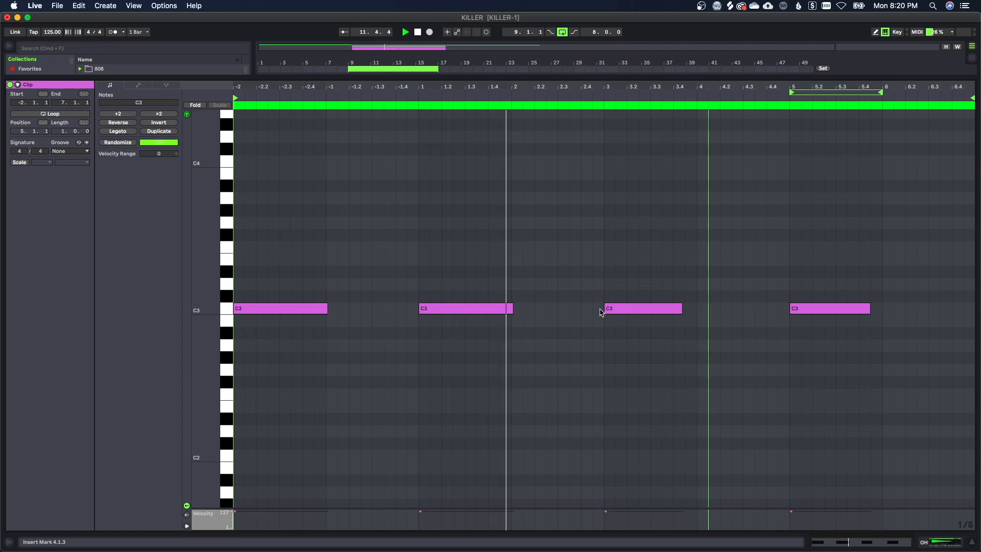
left_click(468, 321)
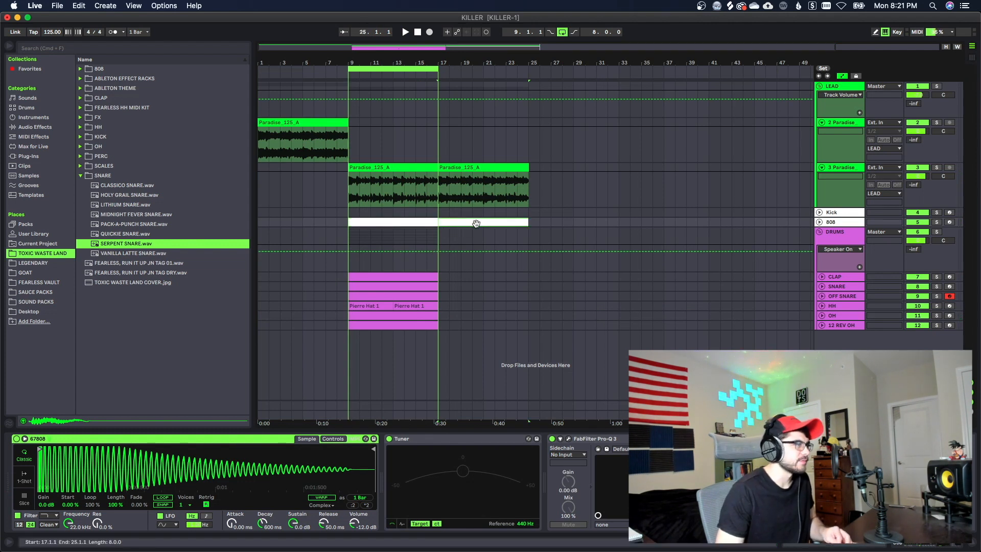
Split the long A3 and F3 notes of the bars 17–25 808 clip into shorter repeated hits.
left_click(475, 222)
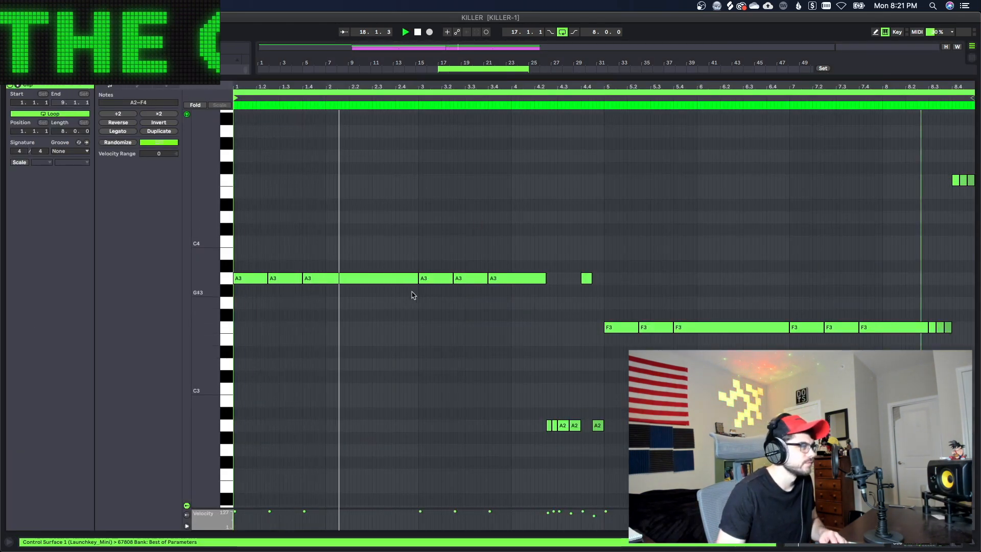
left_click(373, 278)
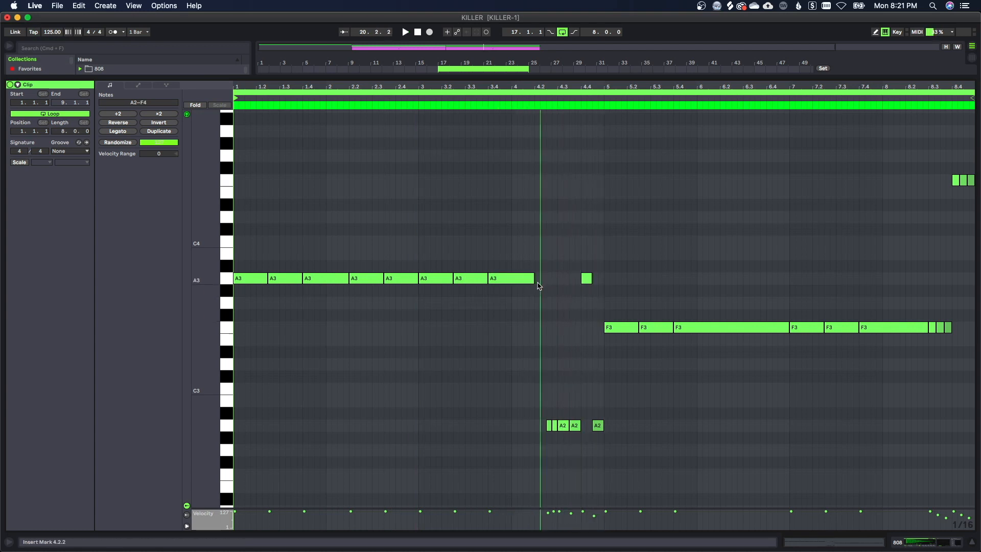
left_click(917, 327)
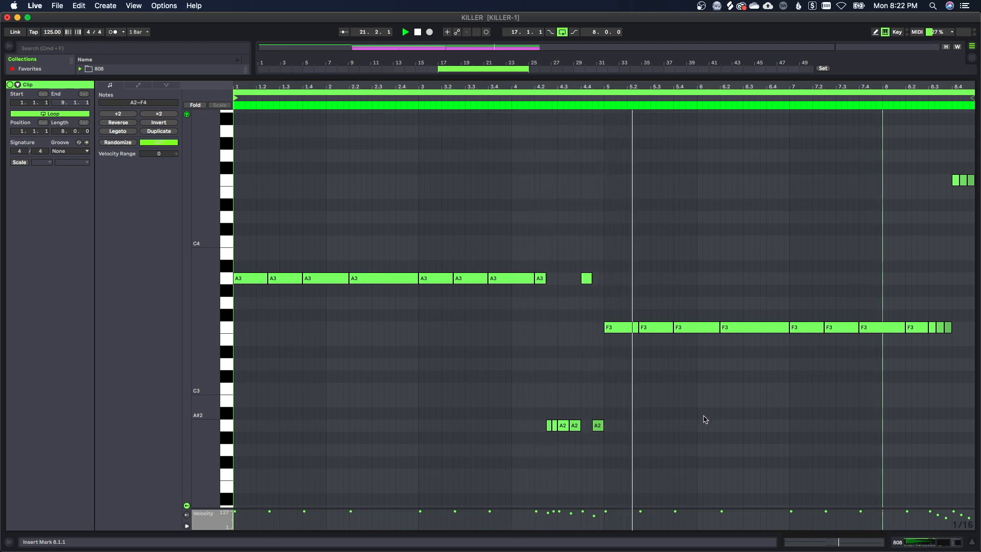
mouse_move(816, 413)
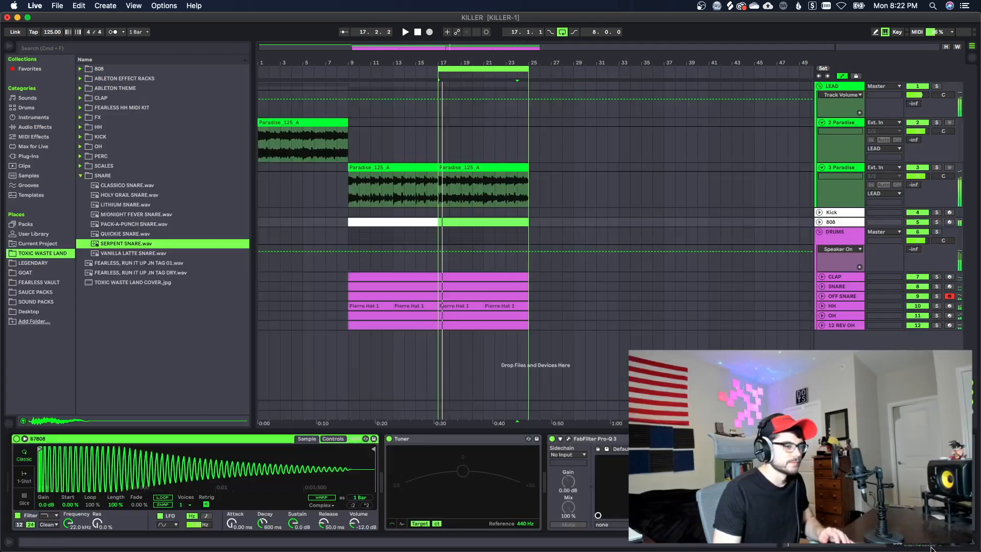
Select the first 808 clip at bars 9–17 and show the Kick track's Simpler.
left_click(460, 222)
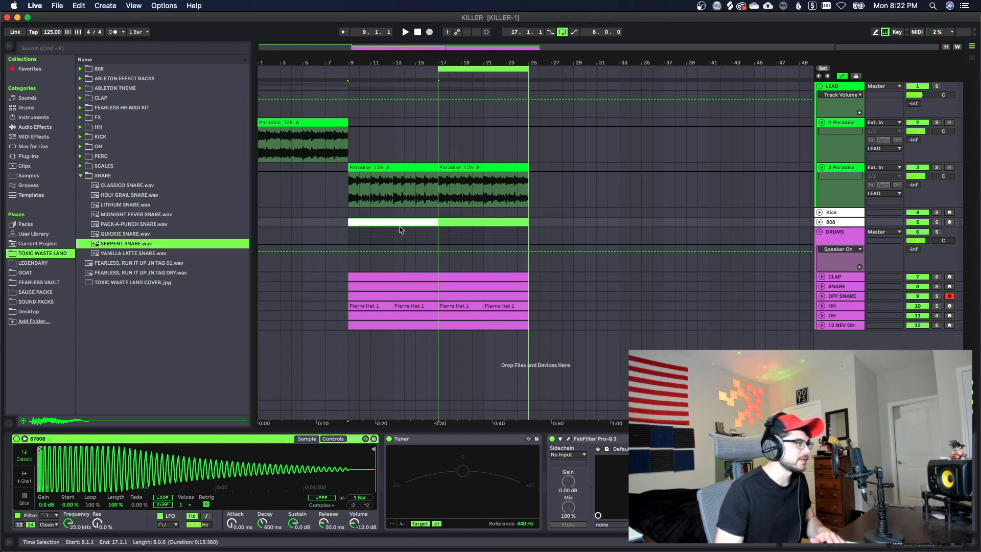
left_click(505, 89)
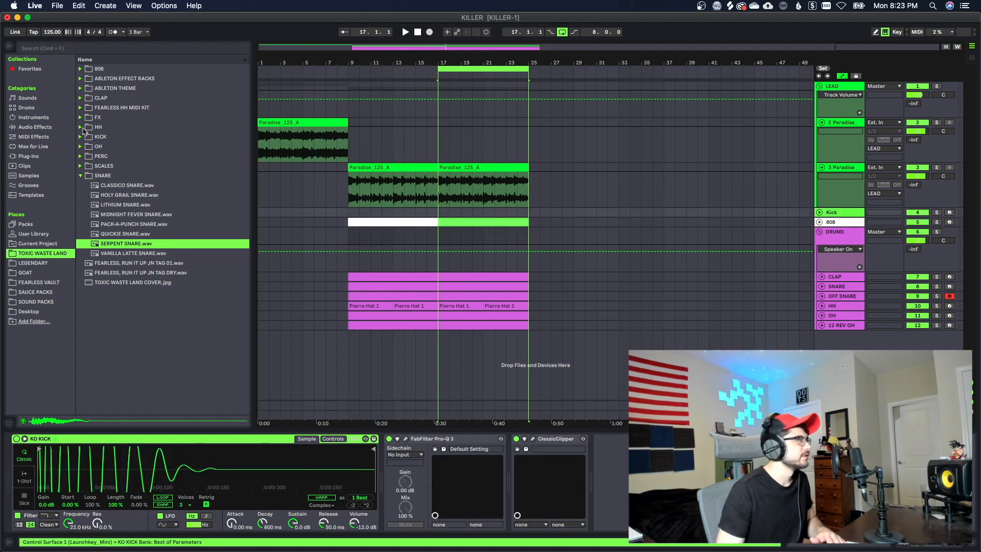
left_click(81, 136)
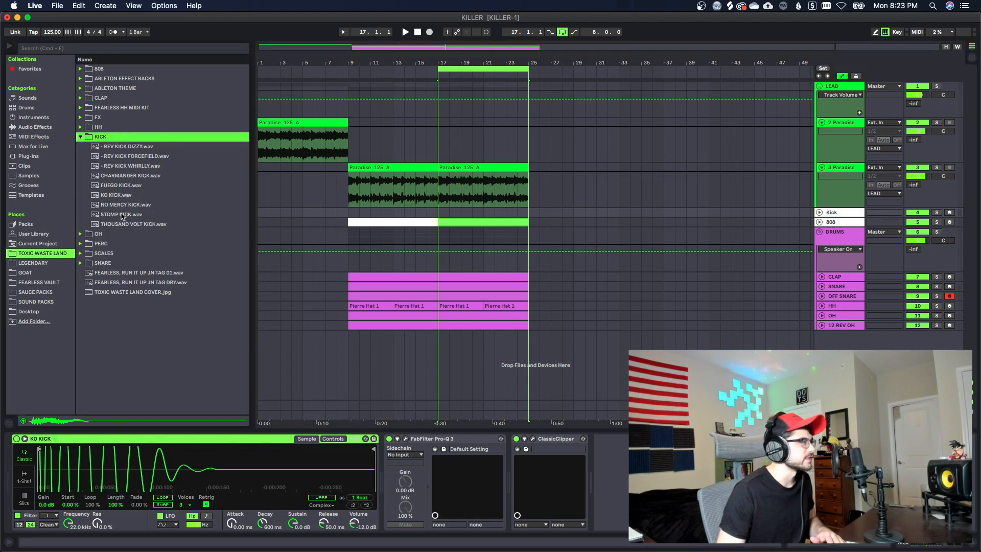
Preview NO MERCY KICK and STOMP KICK from the KICK folder and load NO MERCY KICK into the sampler.
left_click(125, 205)
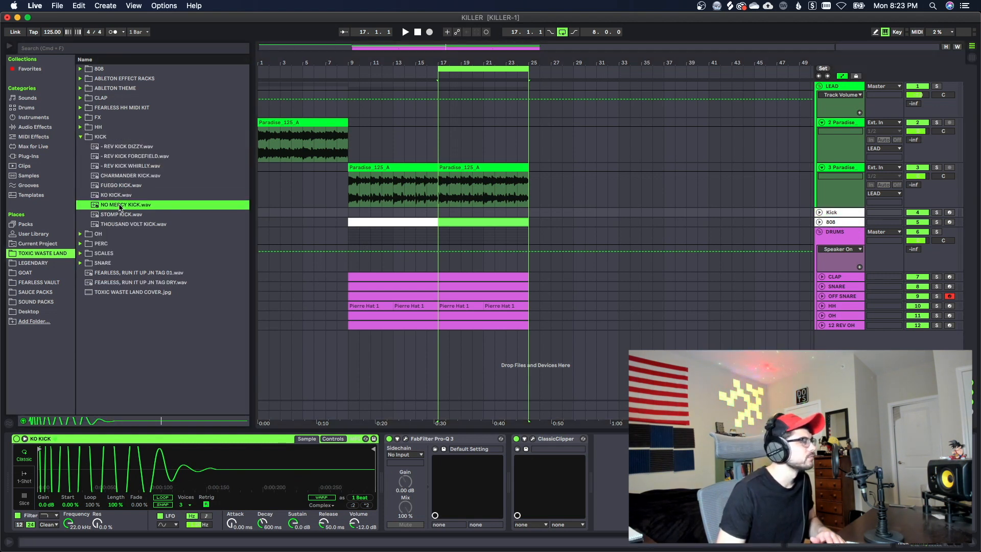
left_click(122, 214)
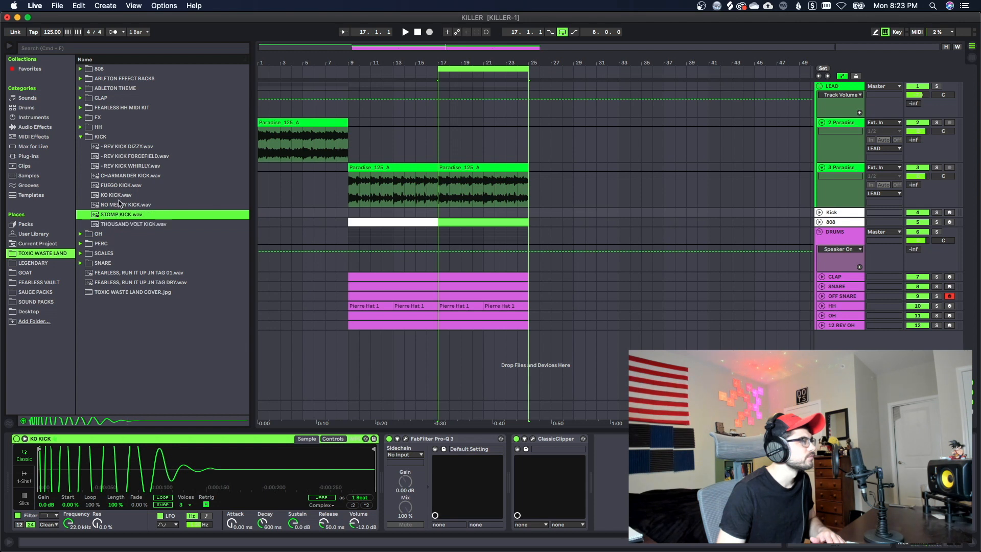
left_click(125, 204)
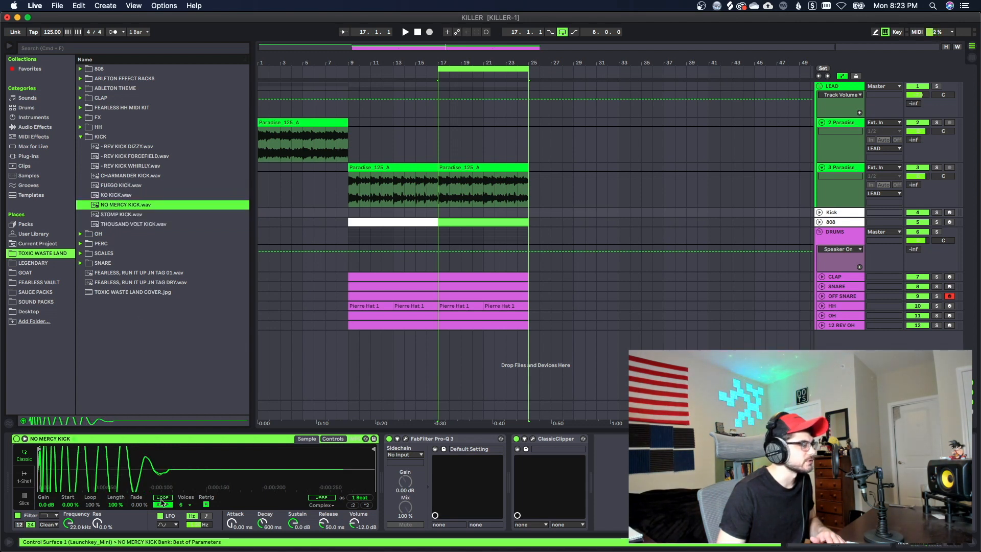
left_click(183, 504)
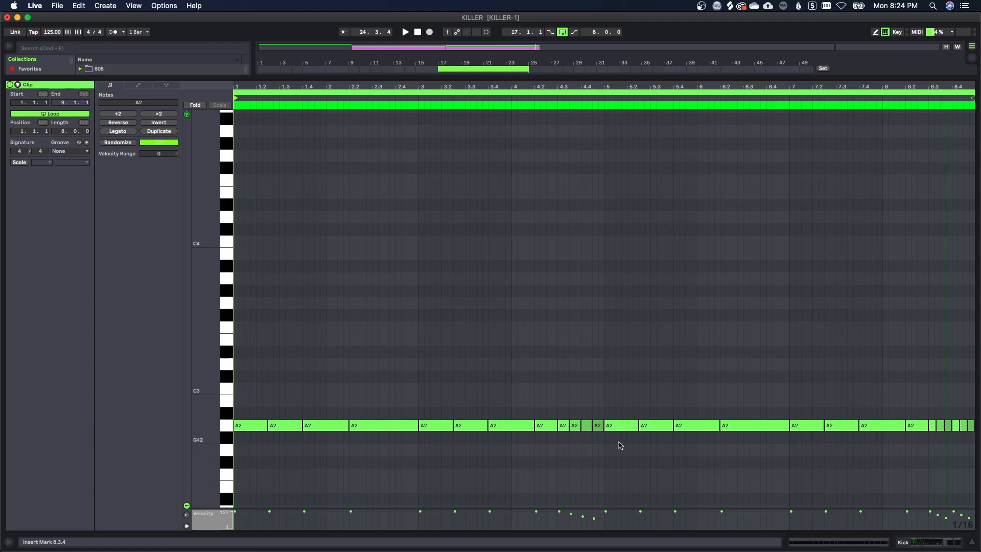
Fill the Kick clip with A2 hits following the 808 rhythm across the pattern.
left_click(586, 426)
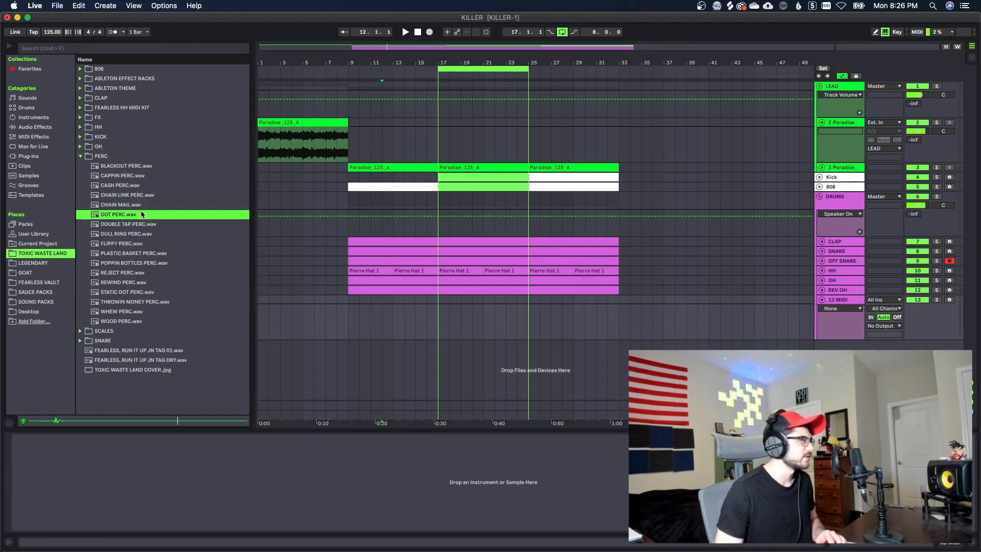
Preview the DOT PERC sample from the PERC folder for the new MIDI track.
left_click(126, 165)
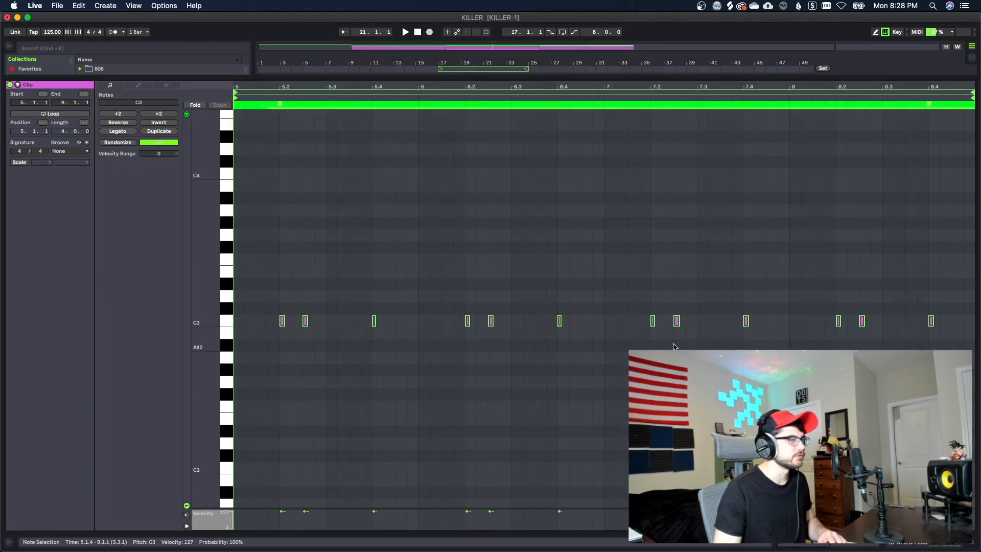
Select the short C3 percussion notes drawn across bars 5 to 8.
left_click(227, 321)
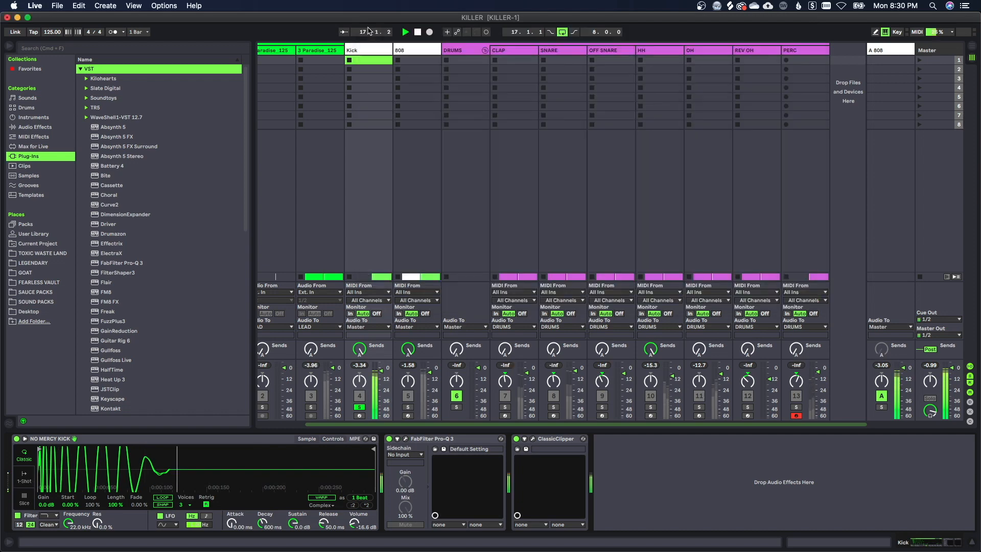
Add kHs Transient Shaper to CLAP and boost the OFF SNARE around 400 Hz in Pro-Q 3.
double_click(122, 182)
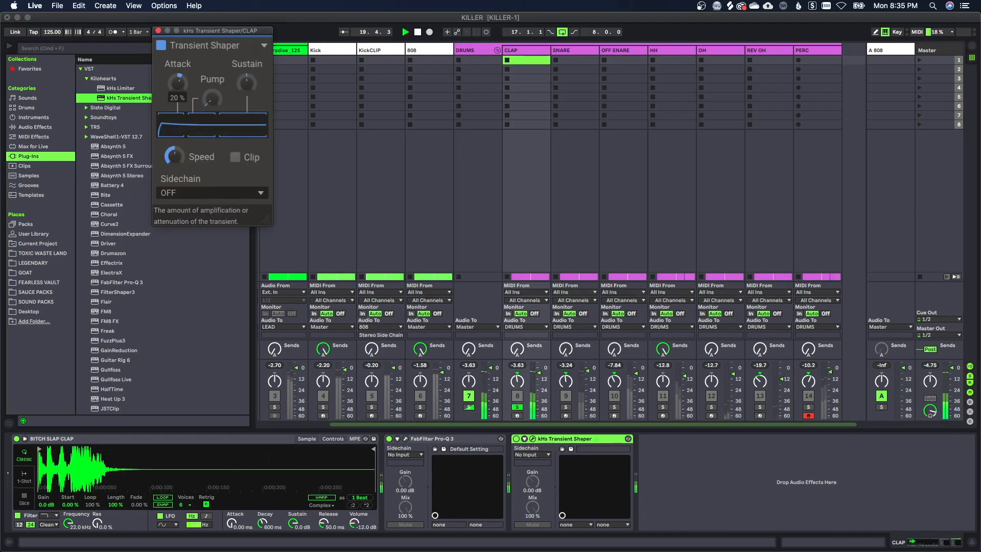
left_click(431, 438)
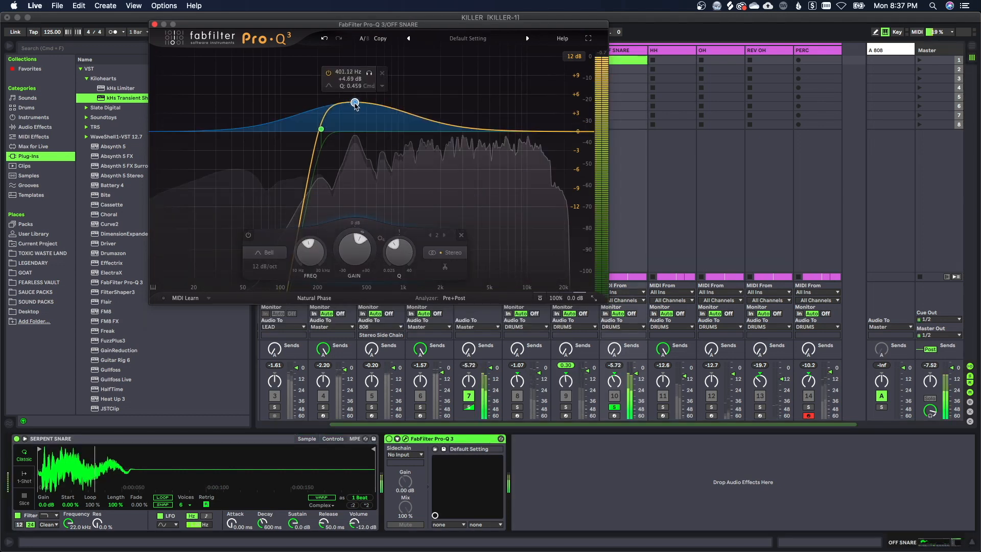
left_click_drag(354, 103, 354, 102)
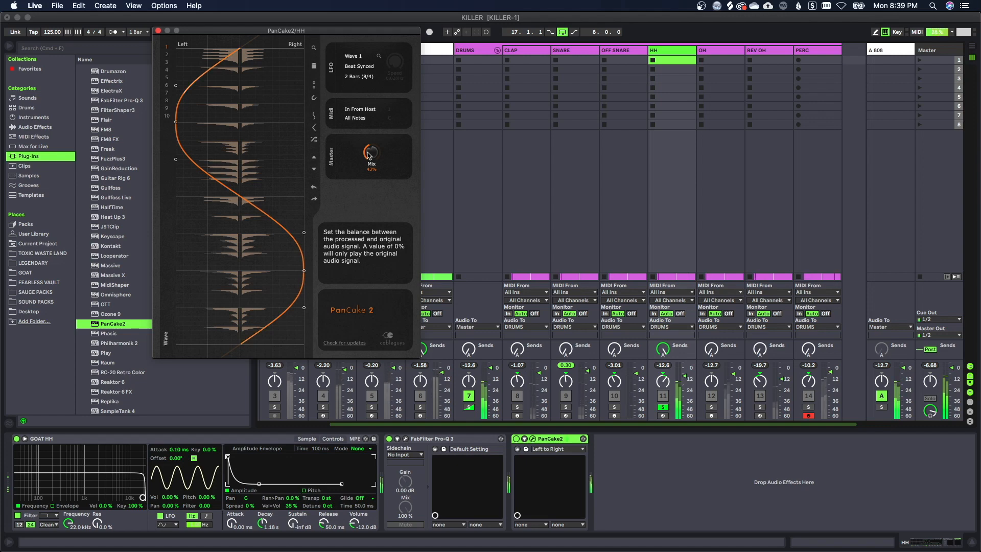
Set HH PanCake2 mix and VintageVerb decay, and give OH a 14% transient attack.
left_click_drag(371, 155, 371, 151)
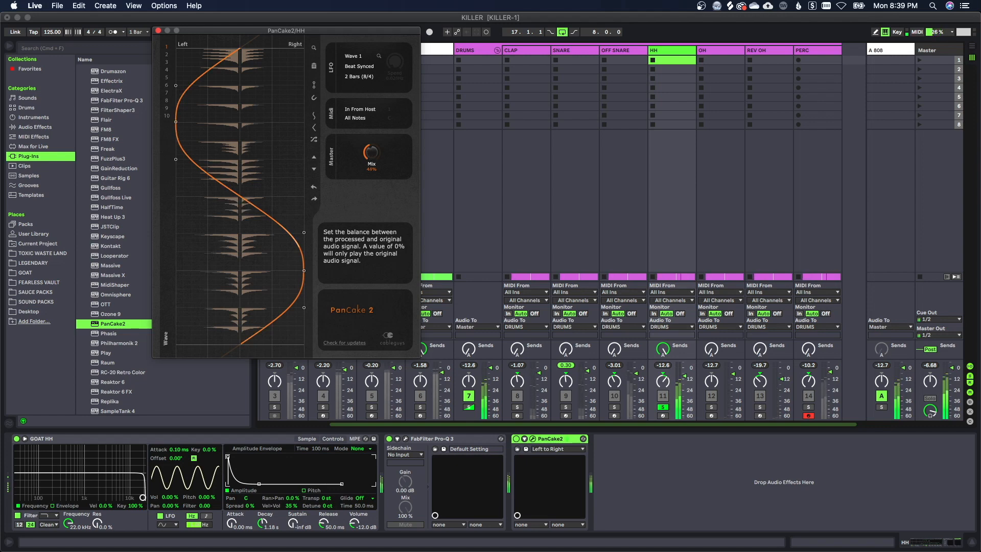
double_click(125, 388)
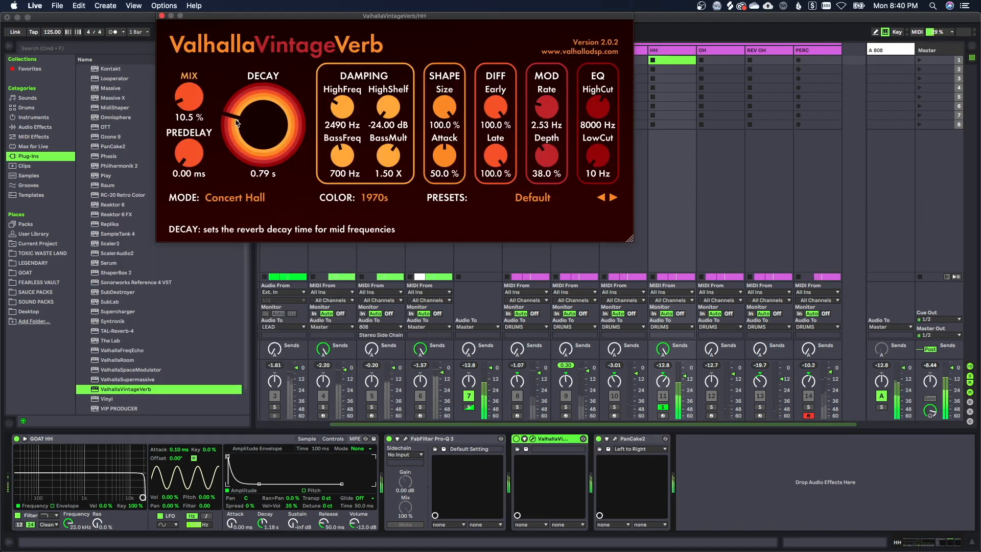
left_click_drag(237, 122, 240, 125)
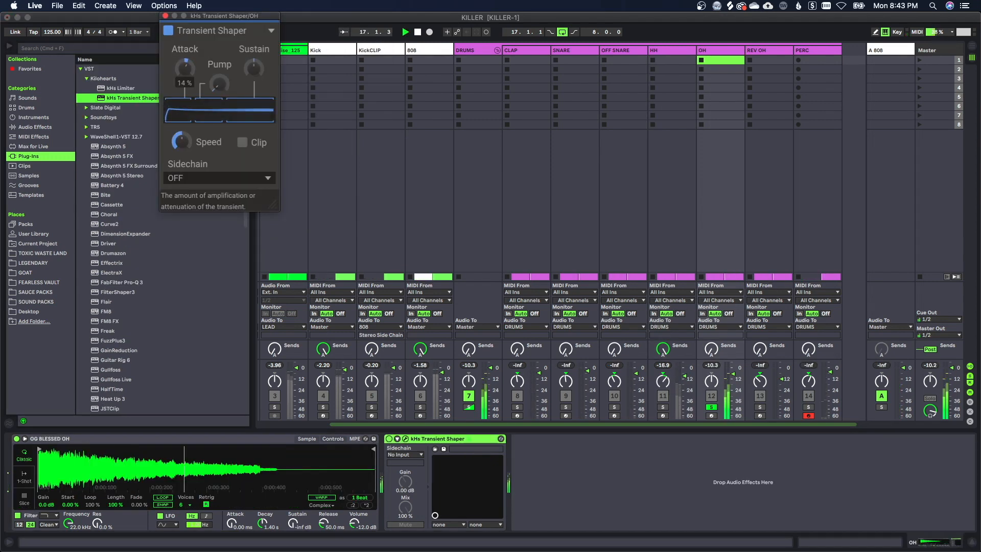
left_click_drag(184, 68, 184, 82)
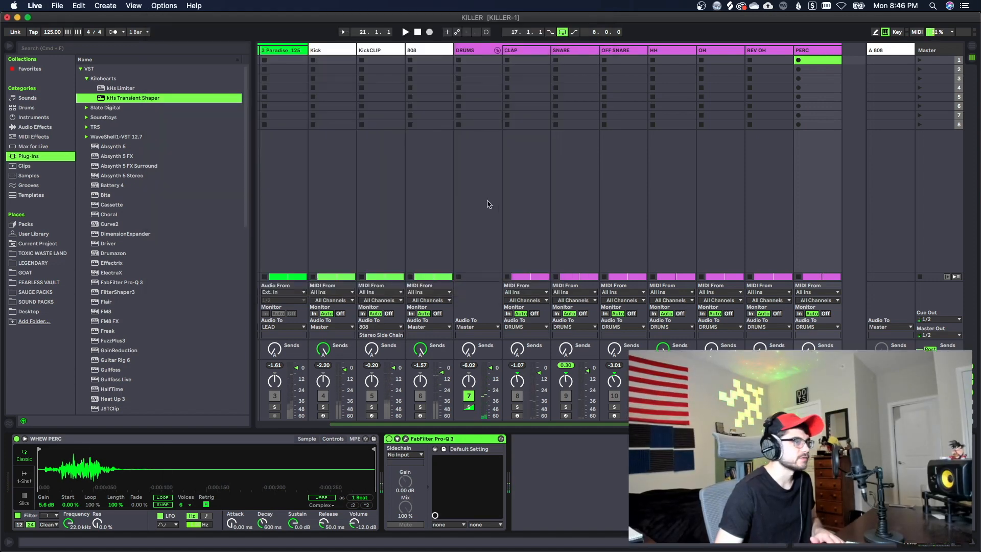
Lay the lead, 808, kick and drum clips along the Arrangement timeline to bar 33.
scroll("left", 3)
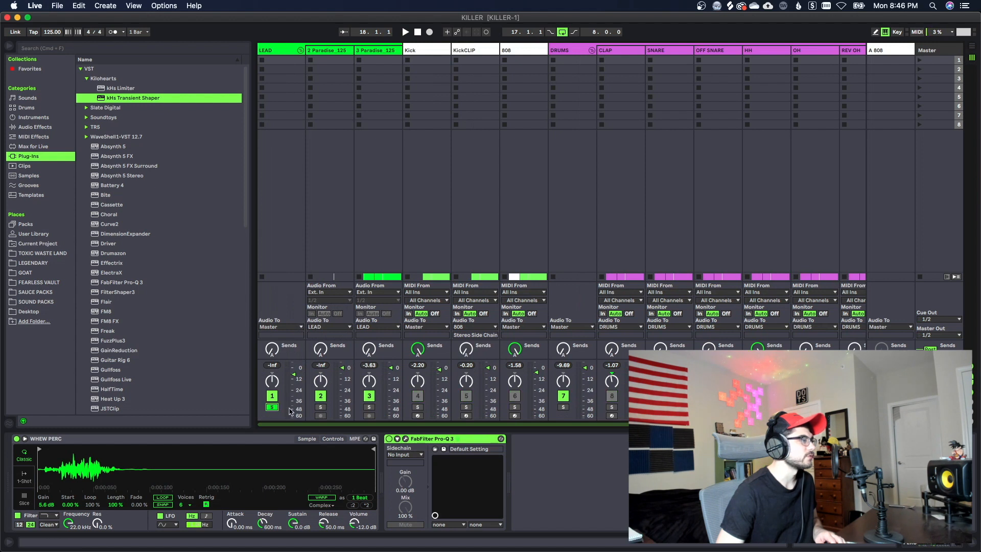
mouse_move(479, 414)
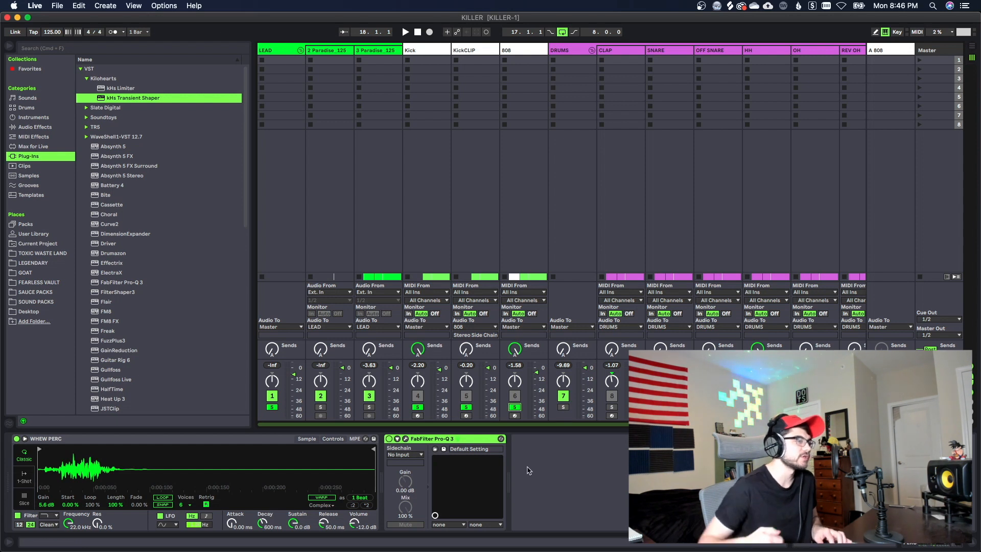
left_click(405, 31)
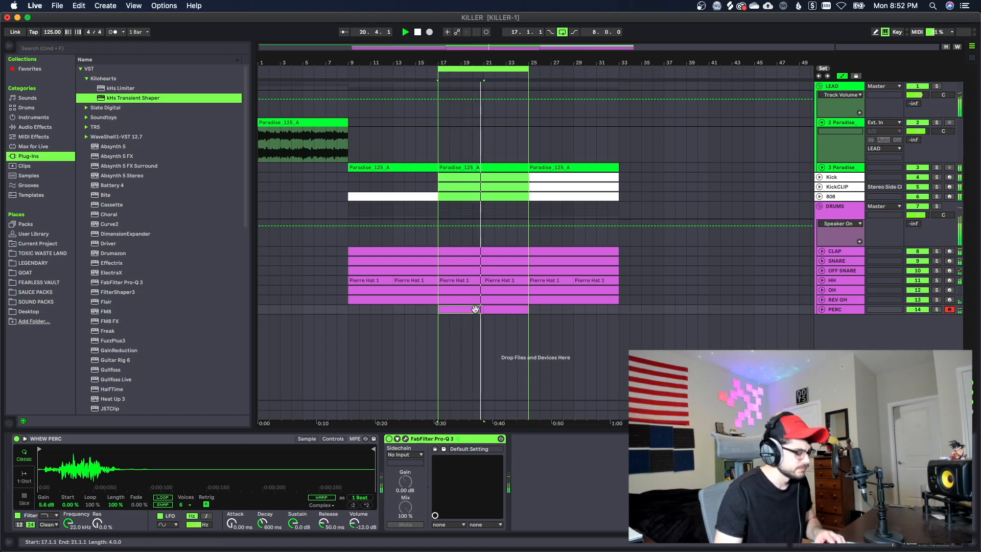
Place the FEARLESS tag near bar 1 and the Loaded riser before bar 9 on new tracks.
key("tab")
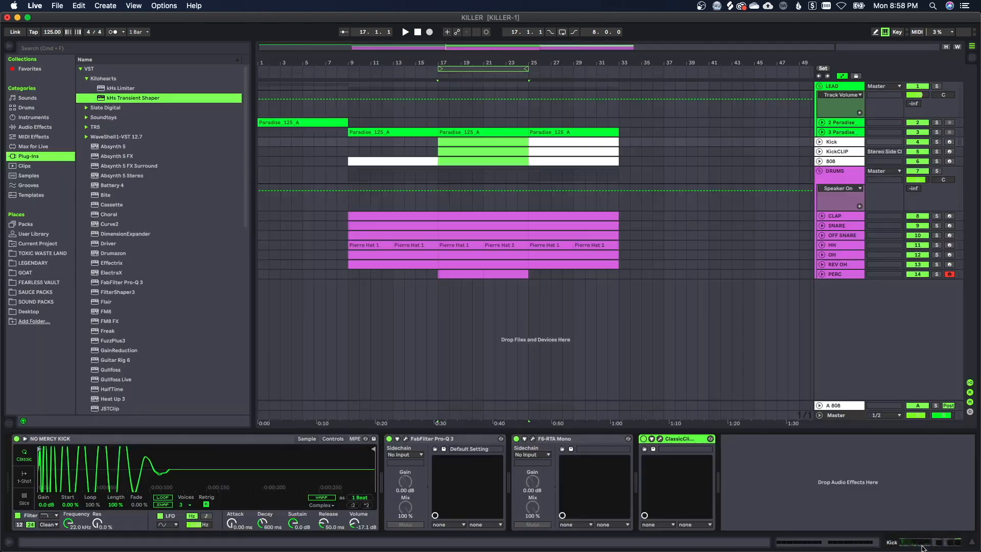
left_click(510, 139)
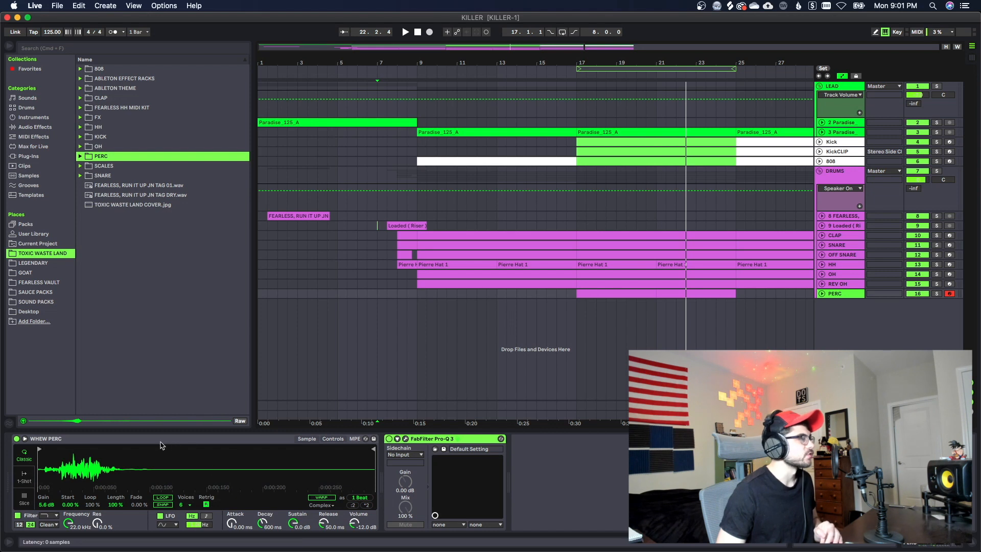
mouse_move(129, 382)
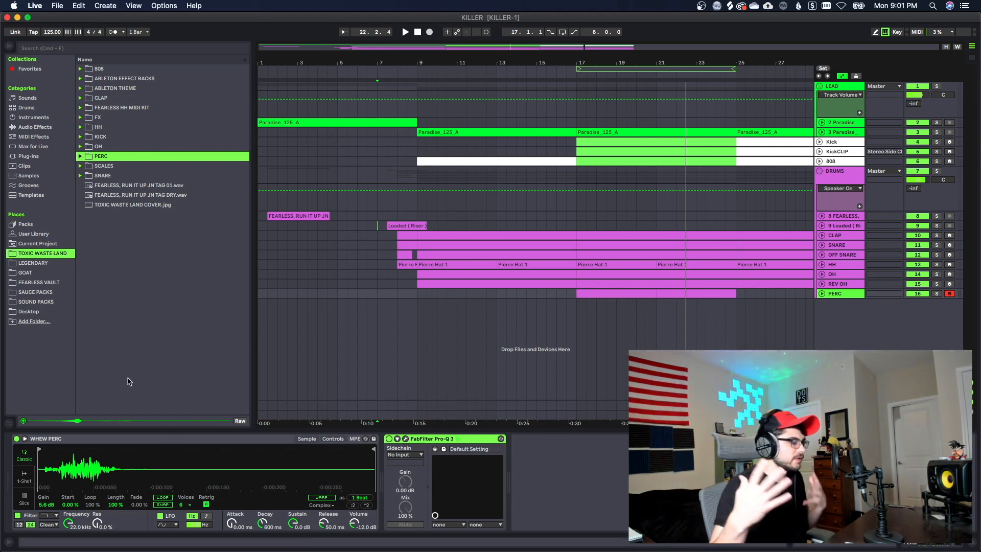
mouse_move(59, 288)
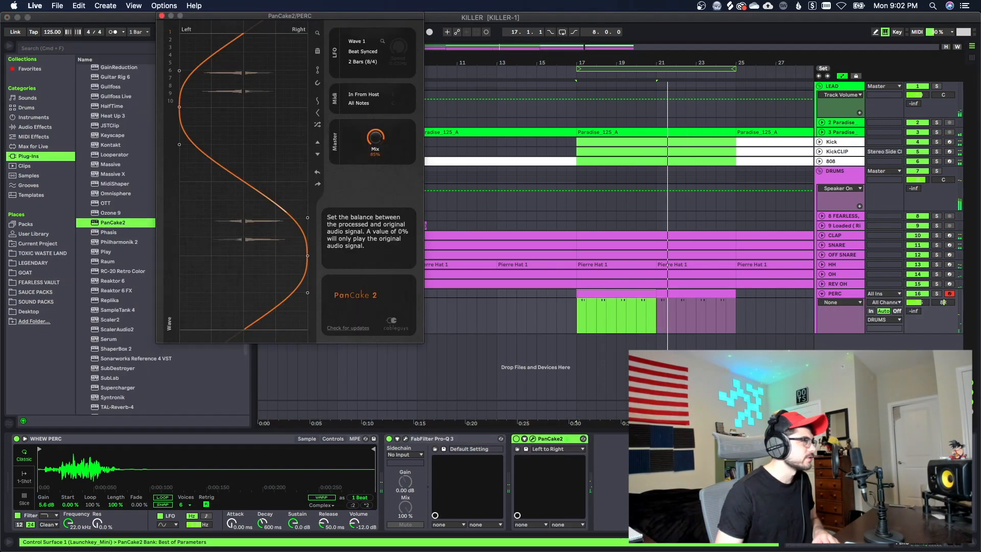
Raise the PERC track's PanCake2 mix to about 70%.
left_click_drag(375, 136, 375, 147)
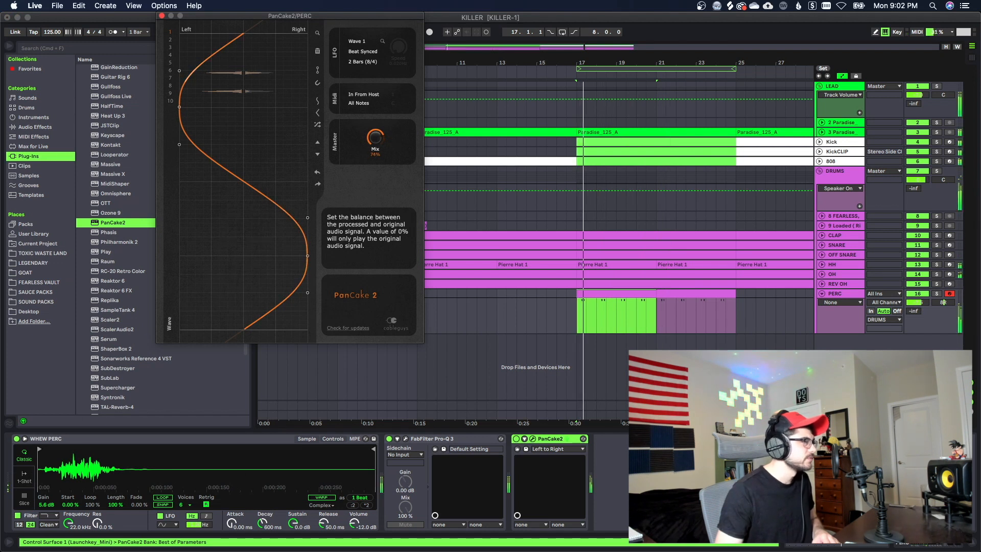
left_click_drag(375, 139, 374, 150)
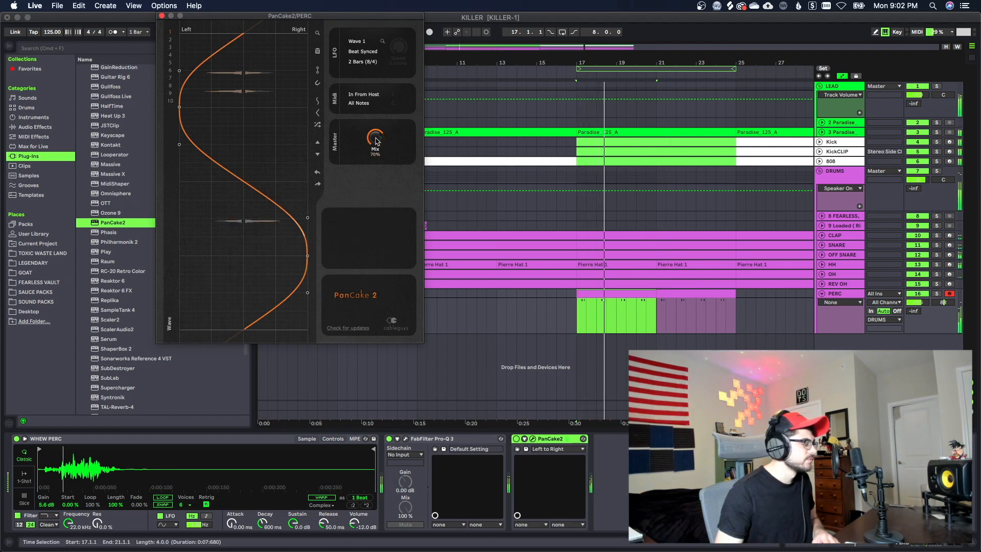
mouse_move(376, 139)
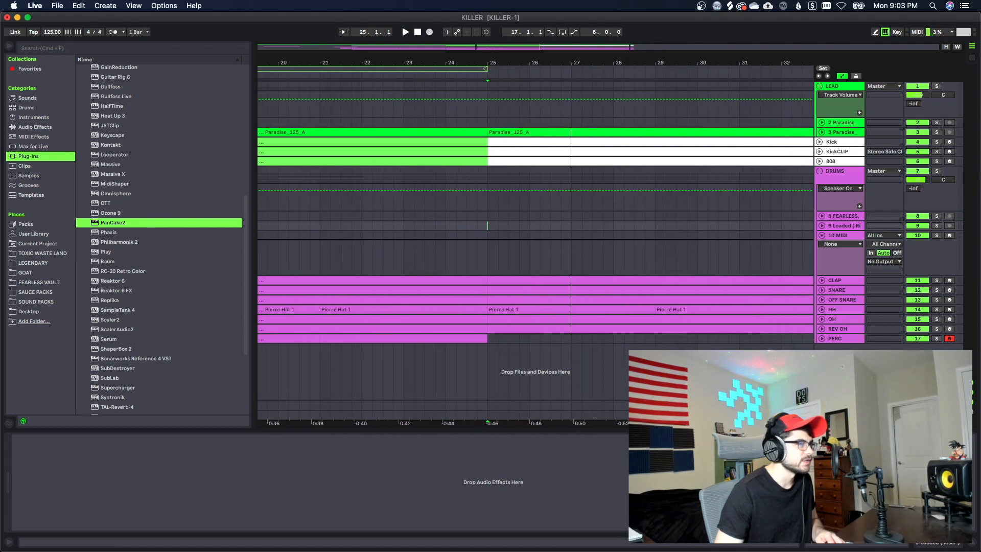
mouse_move(494, 276)
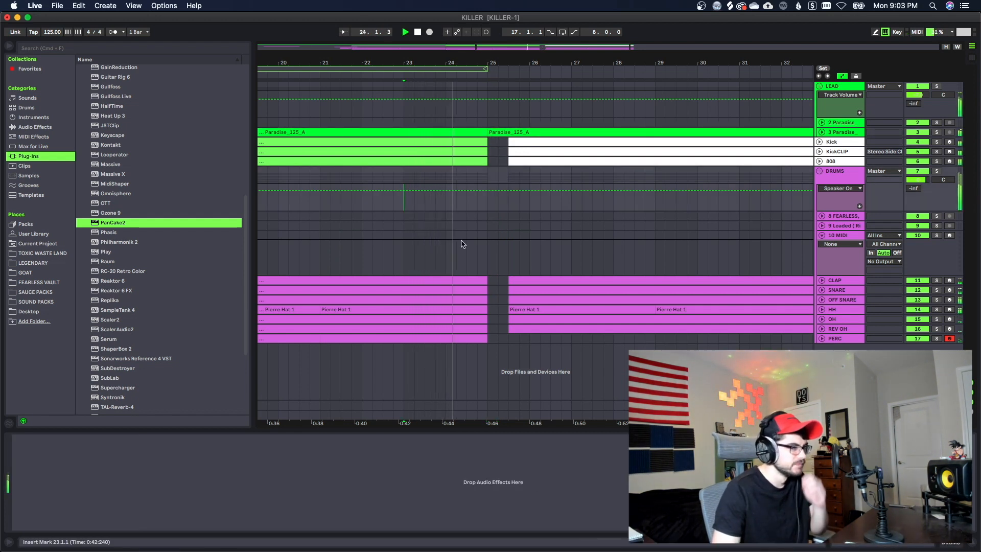
Audition the drop-out and select the drums from bar 25.3 to 33 for the break.
left_click(547, 281)
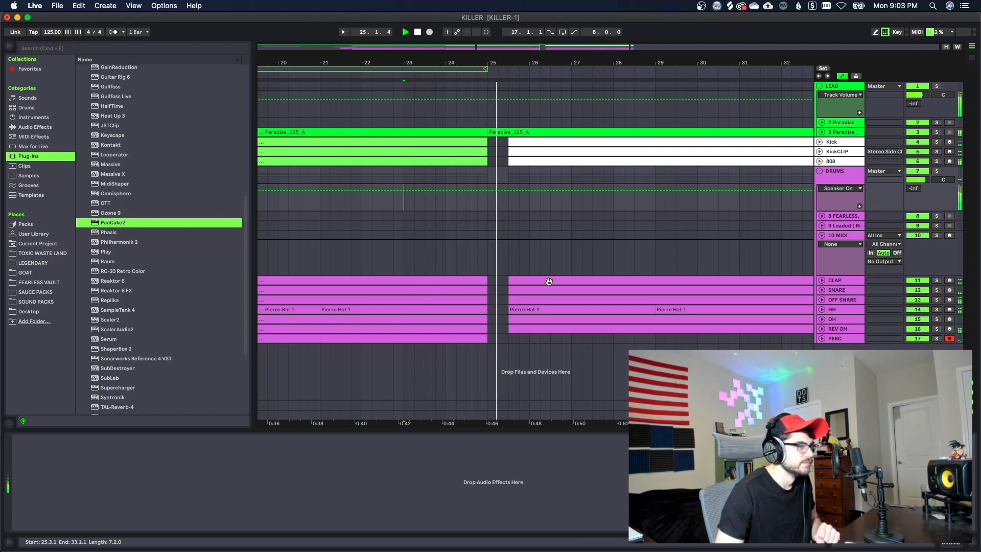
left_click(603, 307)
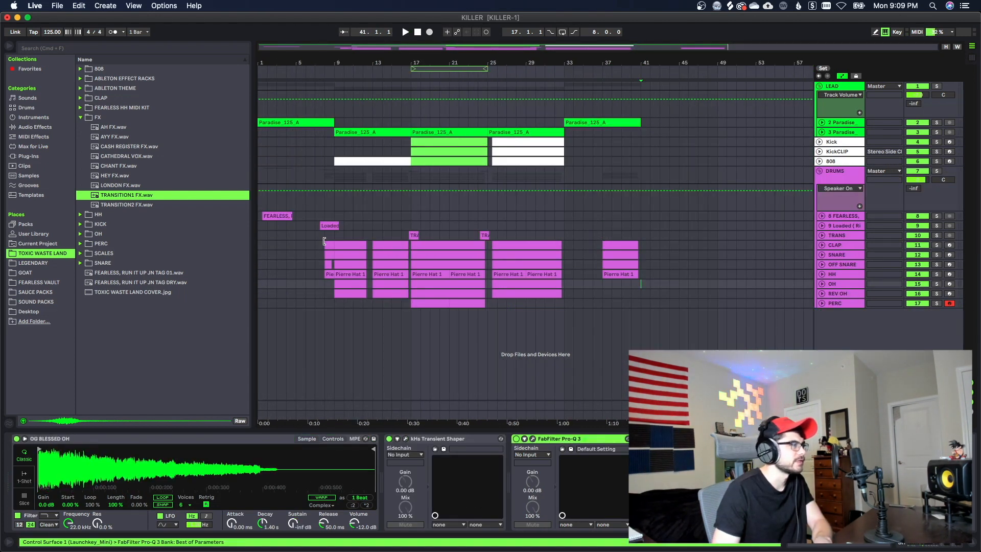
Duplicate the section out to about bar 73, then audition it from the start and stop.
left_click(330, 241)
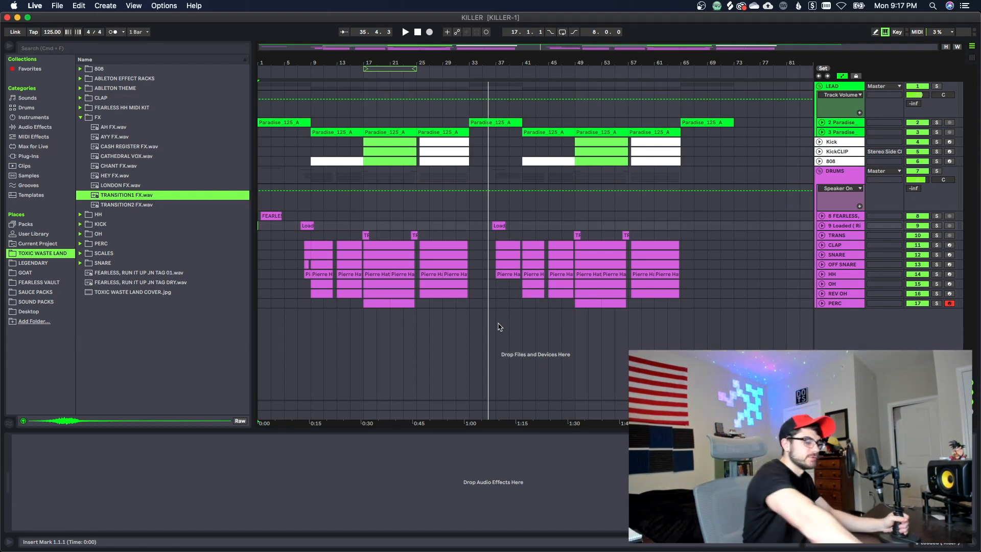
left_click(404, 32)
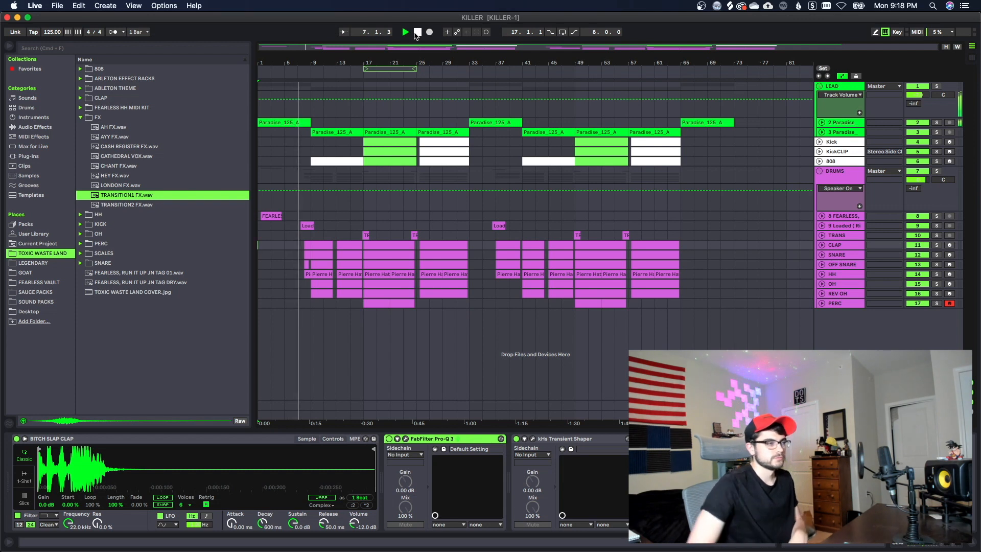
left_click(404, 31)
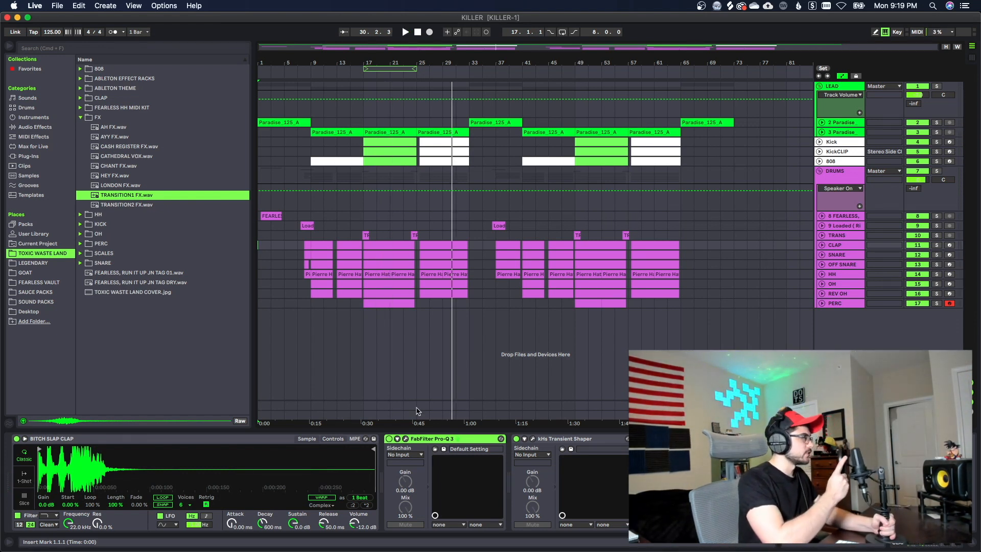
mouse_move(349, 401)
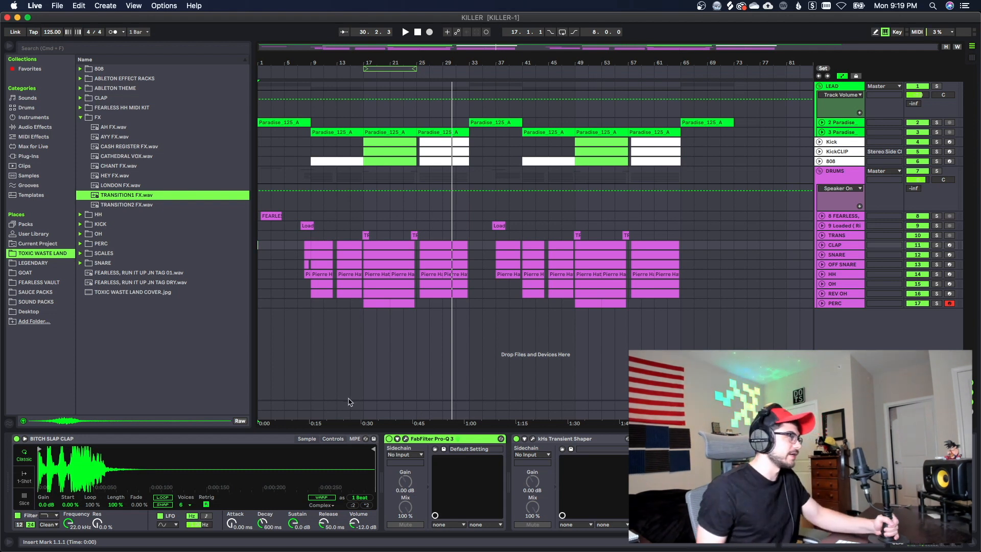
mouse_move(391, 356)
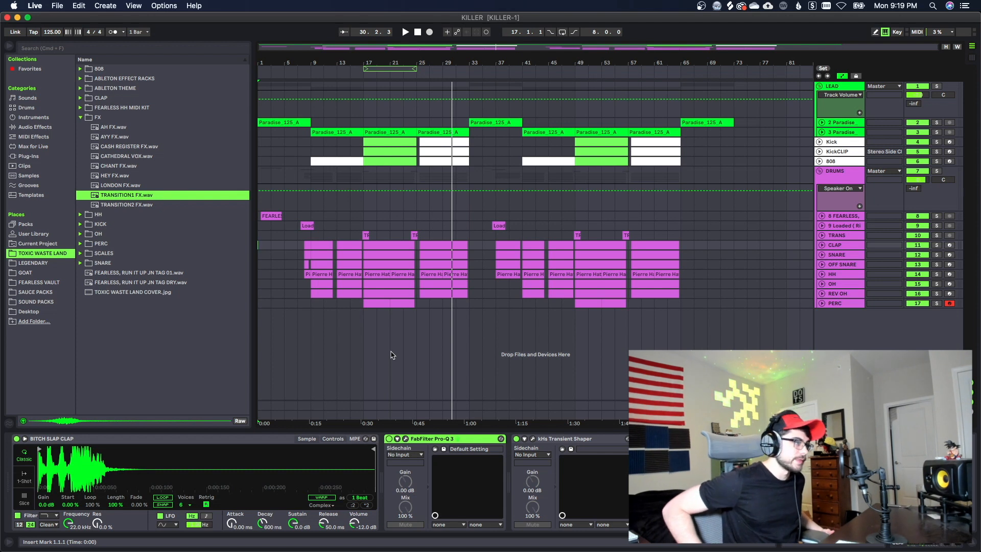
mouse_move(329, 342)
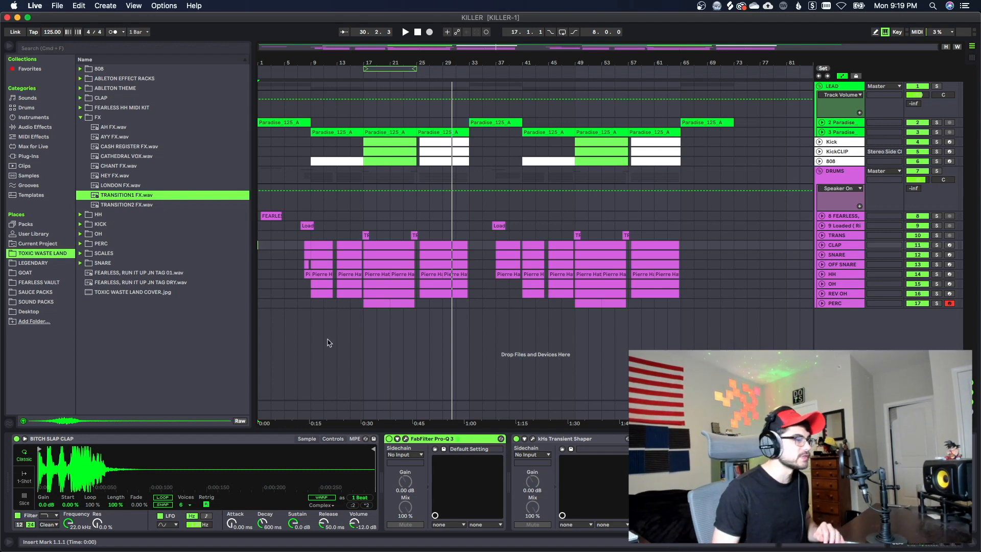
mouse_move(398, 348)
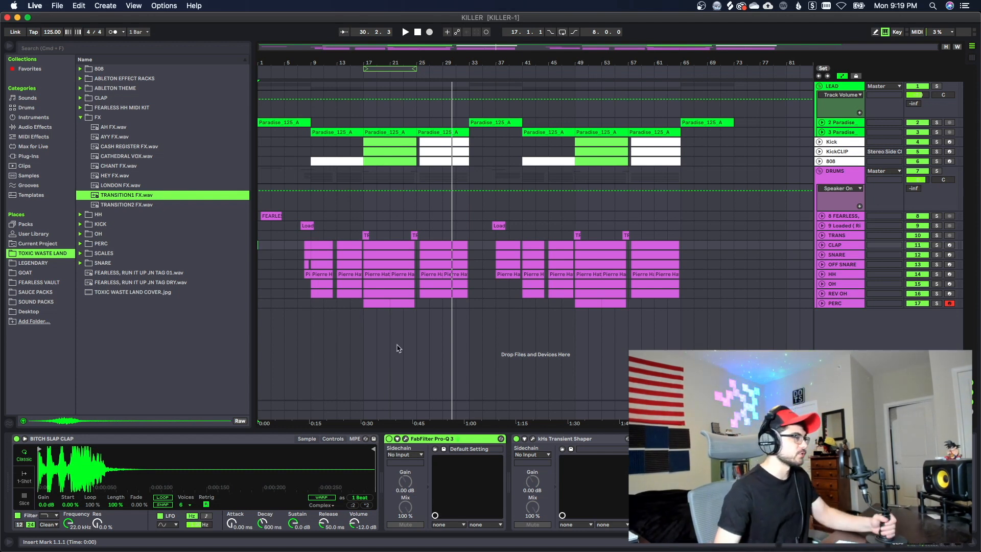